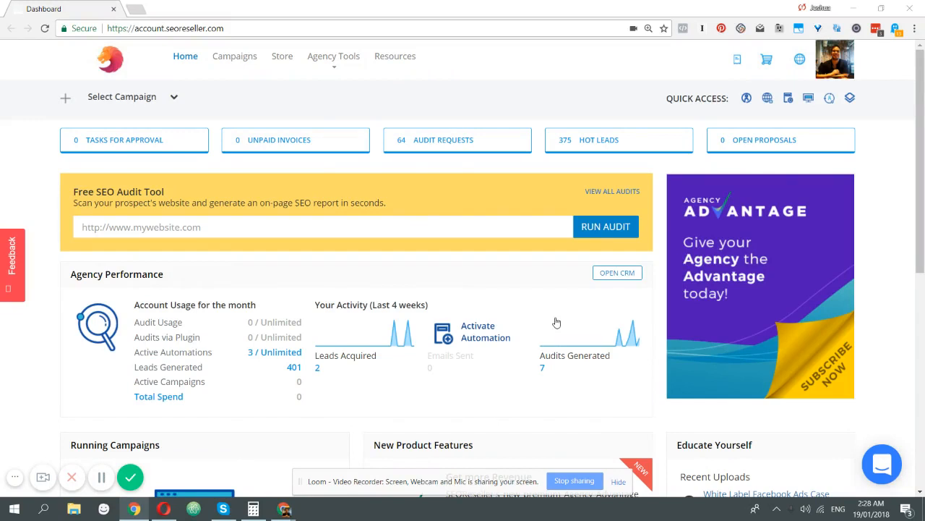
{"action": "mouse_move", "coordinate": [590, 315]}
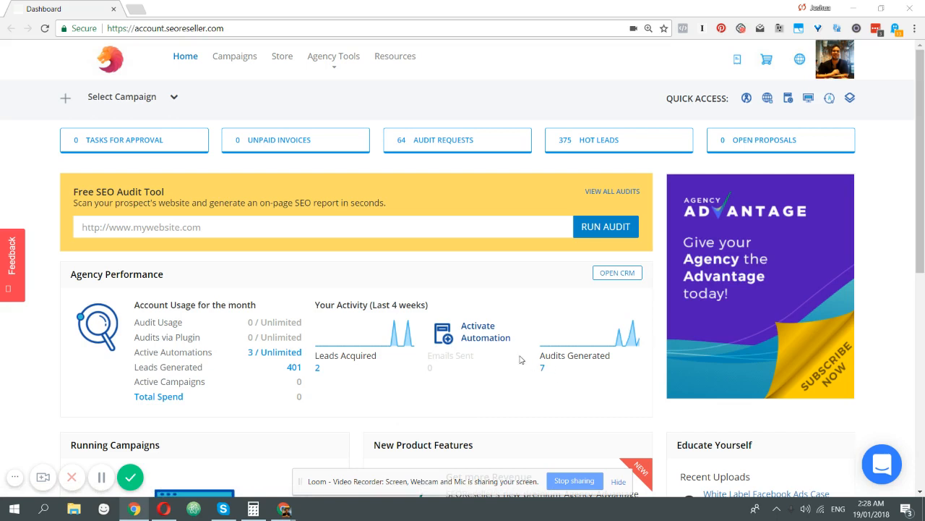
{"action": "mouse_move", "coordinate": [454, 292]}
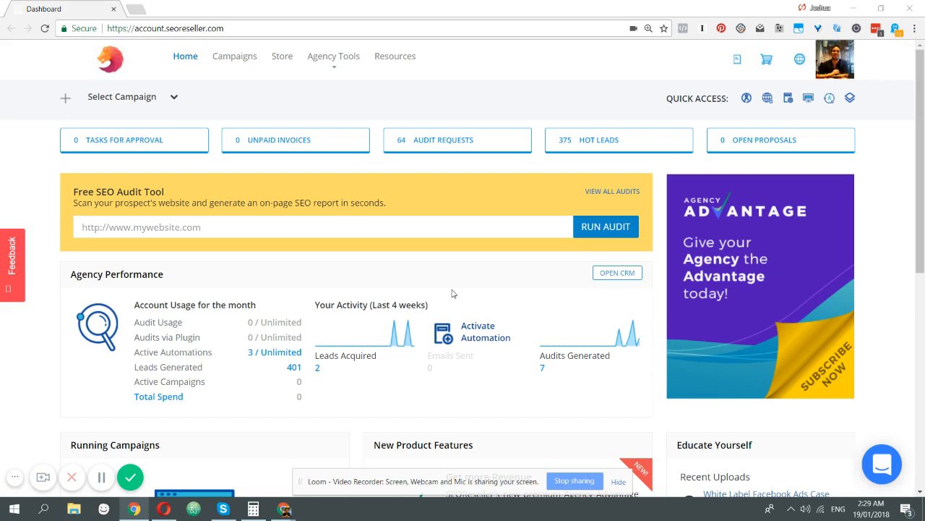
Open the Lead Generator from the Agency Tools menu in a new browser tab.
{"action": "left_click", "coordinate": [333, 55]}
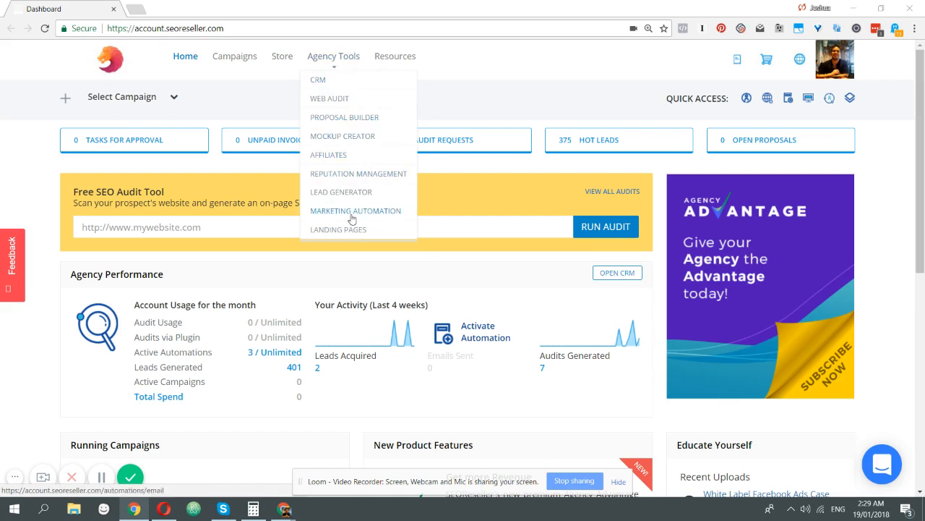
{"action": "right_click", "coordinate": [353, 211]}
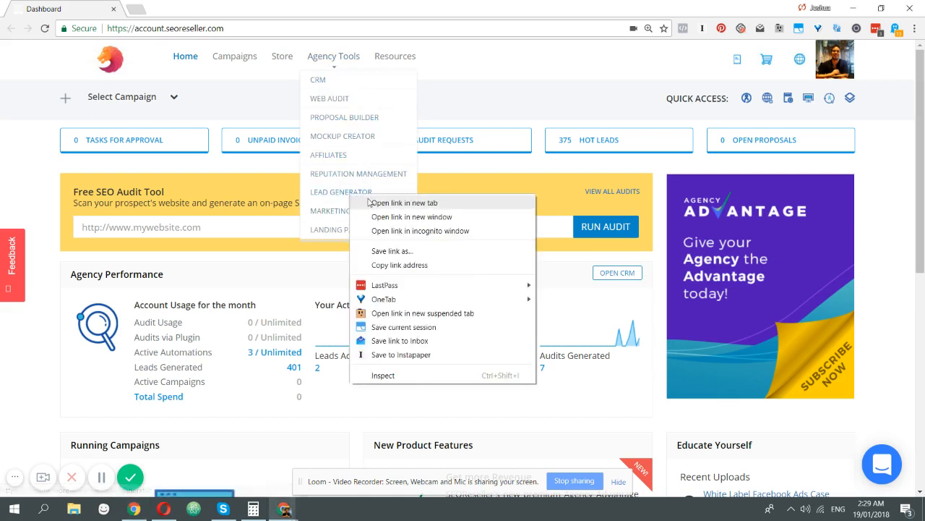
{"action": "left_click", "coordinate": [405, 202]}
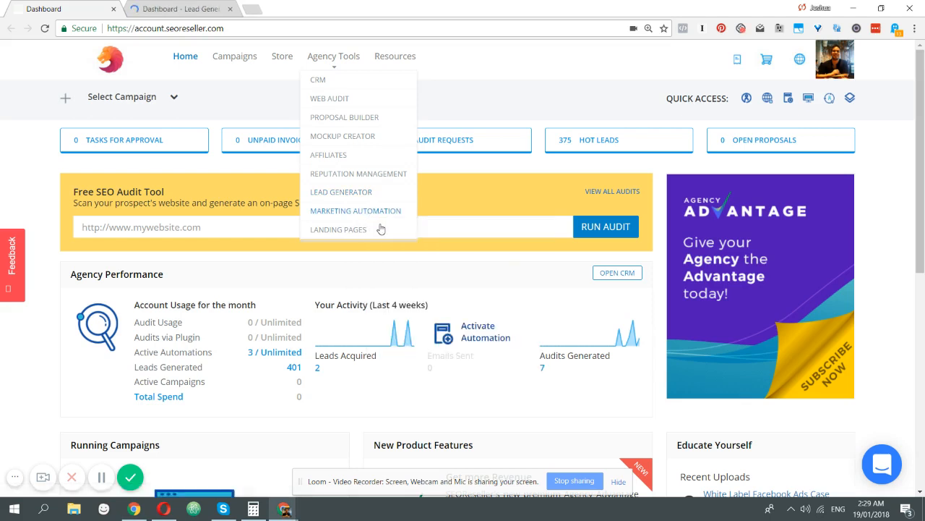
Open Marketing Automation in another tab and go to the CRM contacts page.
{"action": "left_click", "coordinate": [318, 79]}
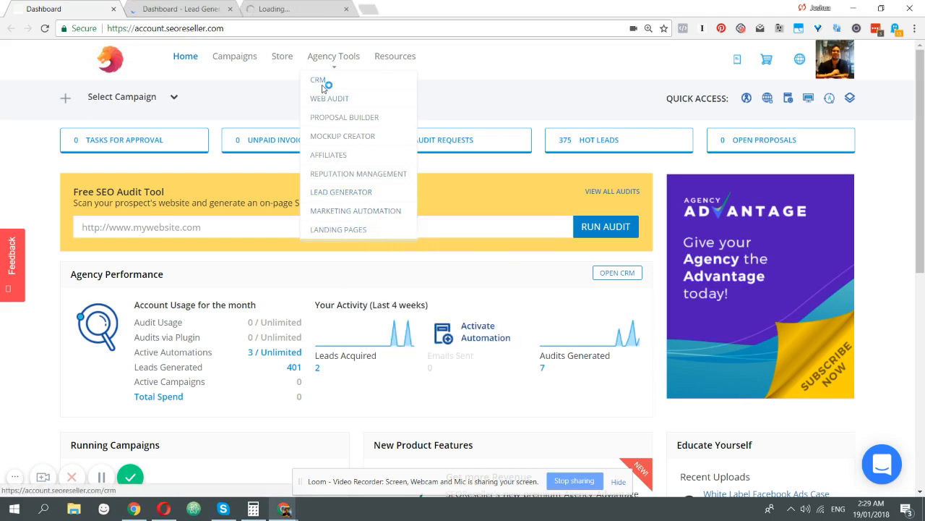
{"action": "left_click", "coordinate": [318, 79]}
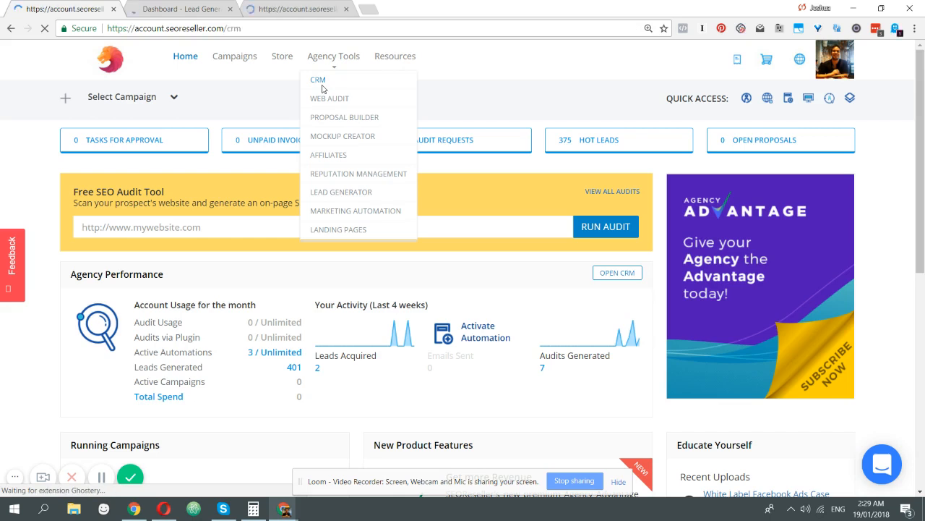
{"action": "left_click", "coordinate": [318, 79]}
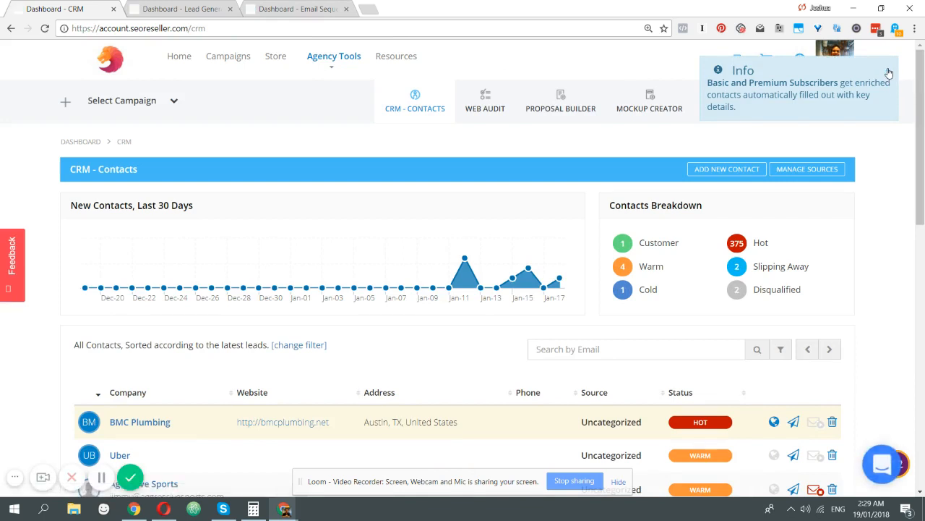
Review the Email Sequencer summary: 11 on sequence, 3 stopped, 5 completed, 87.10% open rate.
{"action": "left_click", "coordinate": [334, 57]}
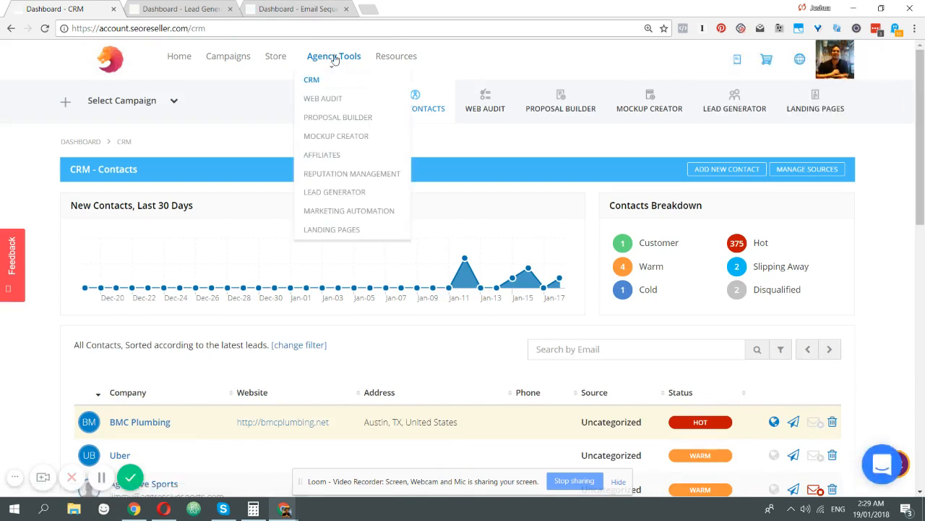
{"action": "mouse_move", "coordinate": [338, 220]}
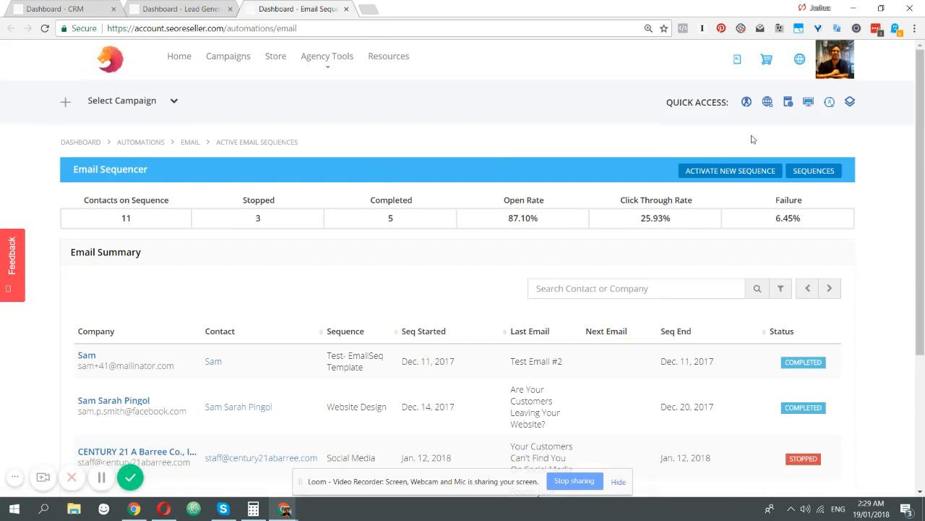
{"action": "scroll", "scroll_direction": "down", "scroll_amount": 3}
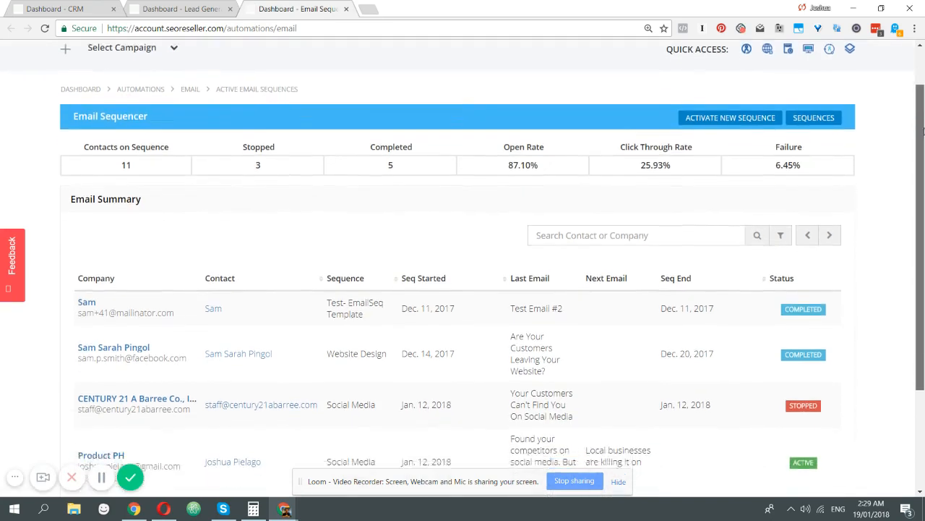
{"action": "scroll", "scroll_direction": "down", "scroll_amount": 3}
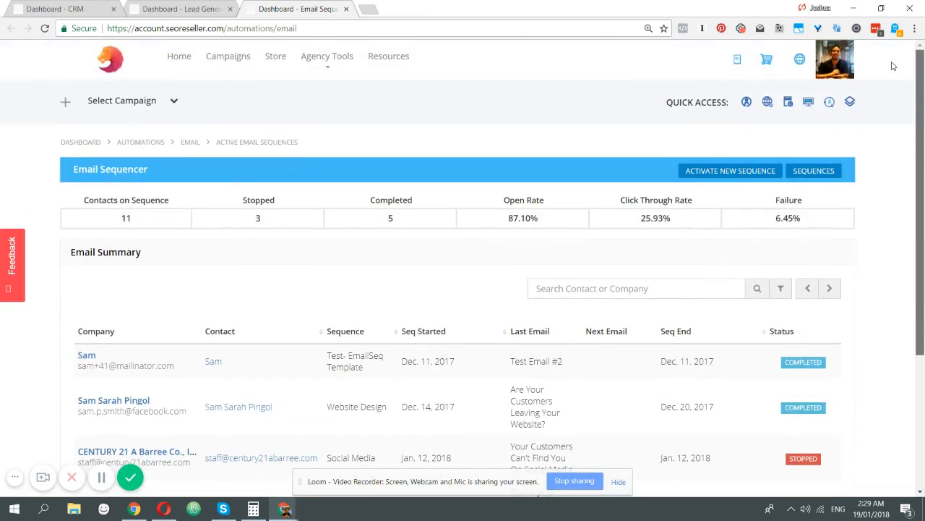
{"action": "mouse_move", "coordinate": [101, 200]}
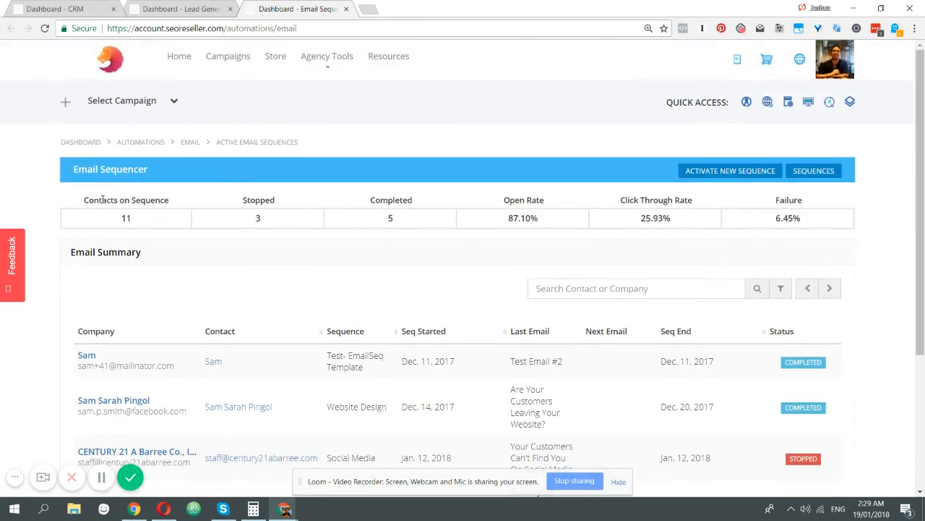
{"action": "mouse_move", "coordinate": [262, 217]}
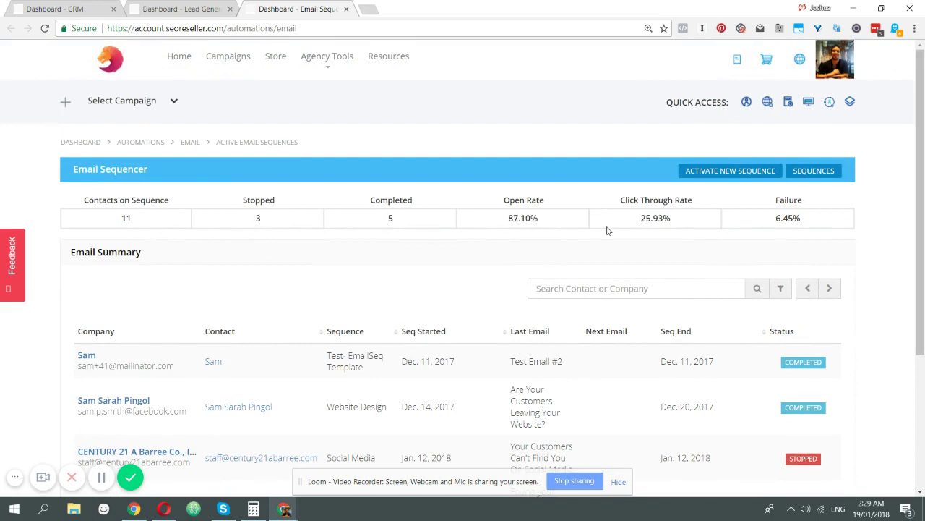
{"action": "mouse_move", "coordinate": [764, 230]}
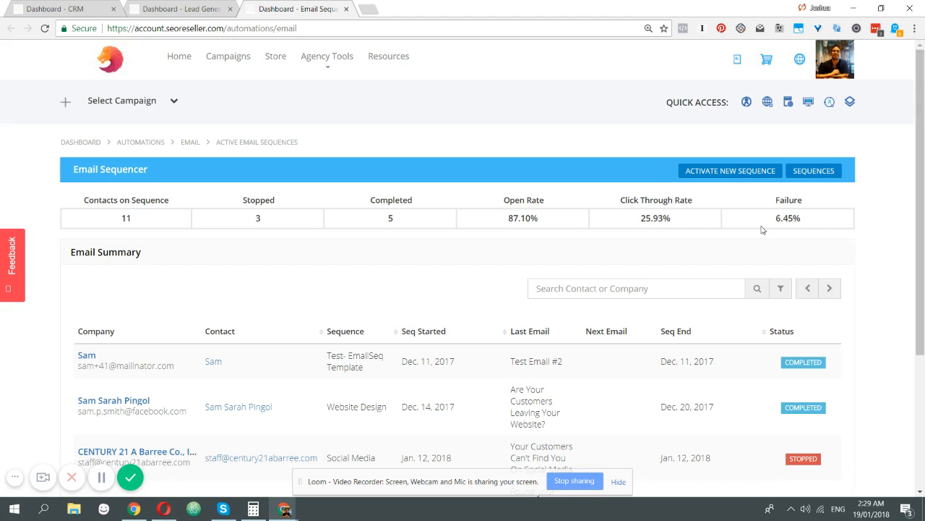
{"action": "mouse_move", "coordinate": [555, 214]}
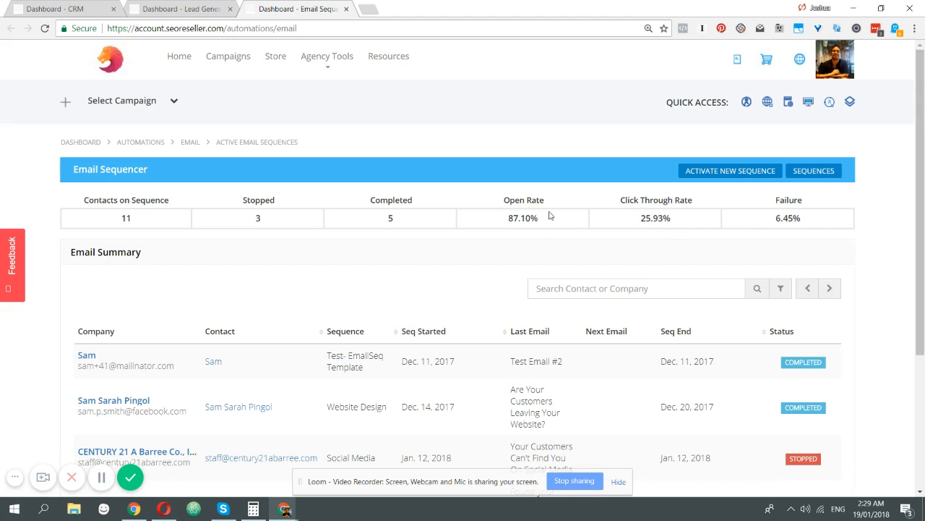
{"action": "mouse_move", "coordinate": [621, 210]}
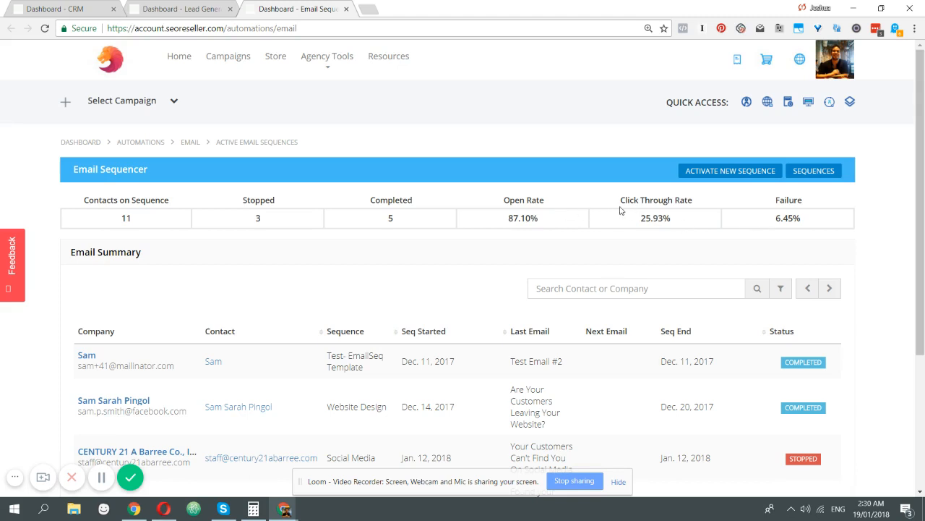
{"action": "mouse_move", "coordinate": [630, 215]}
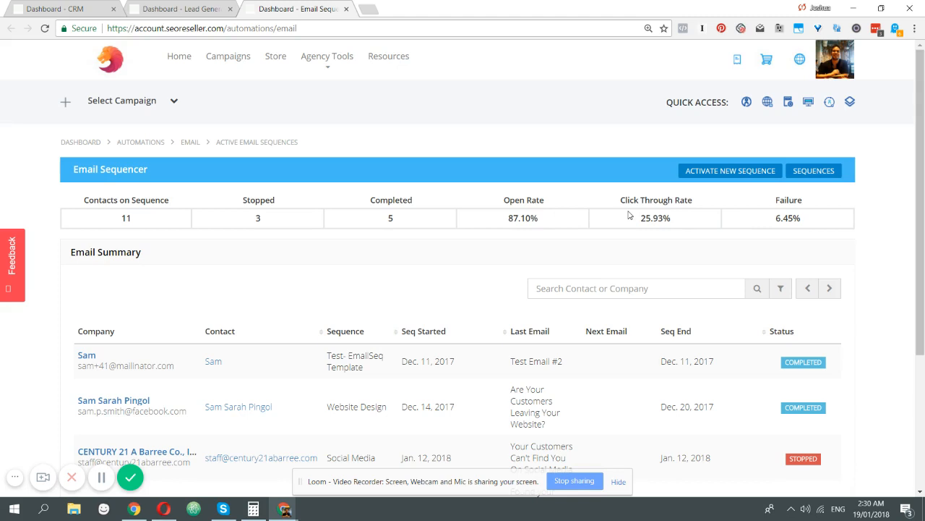
{"action": "mouse_move", "coordinate": [789, 235]}
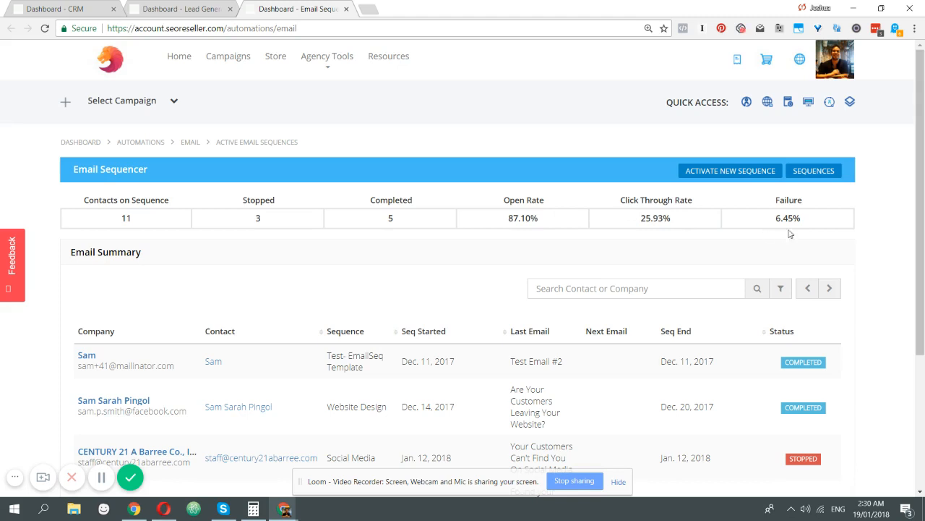
{"action": "mouse_move", "coordinate": [792, 218]}
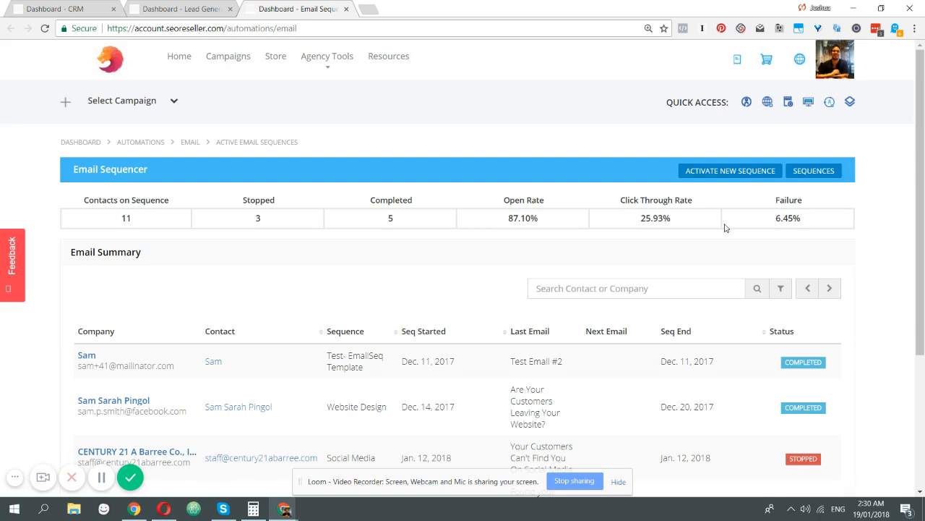
{"action": "mouse_move", "coordinate": [815, 182]}
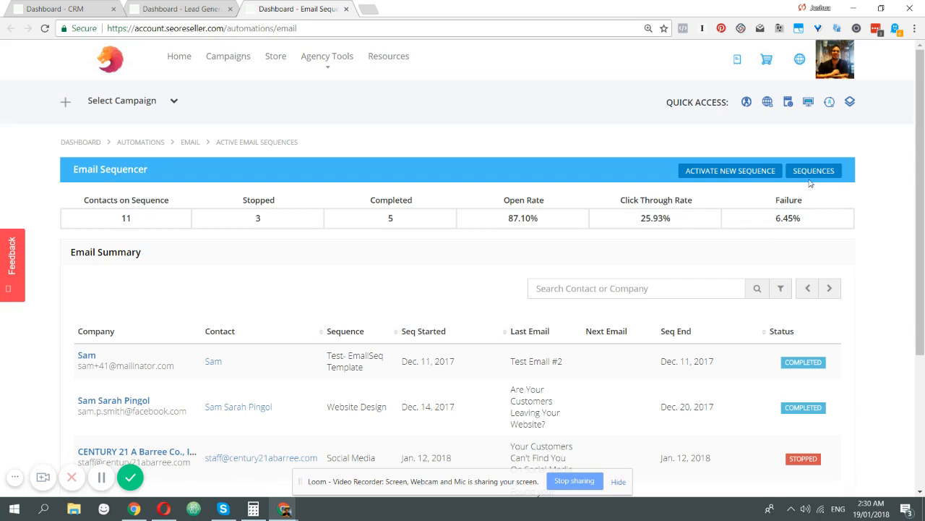
Open the available email sequences list in a new tab.
{"action": "right_click", "coordinate": [813, 171]}
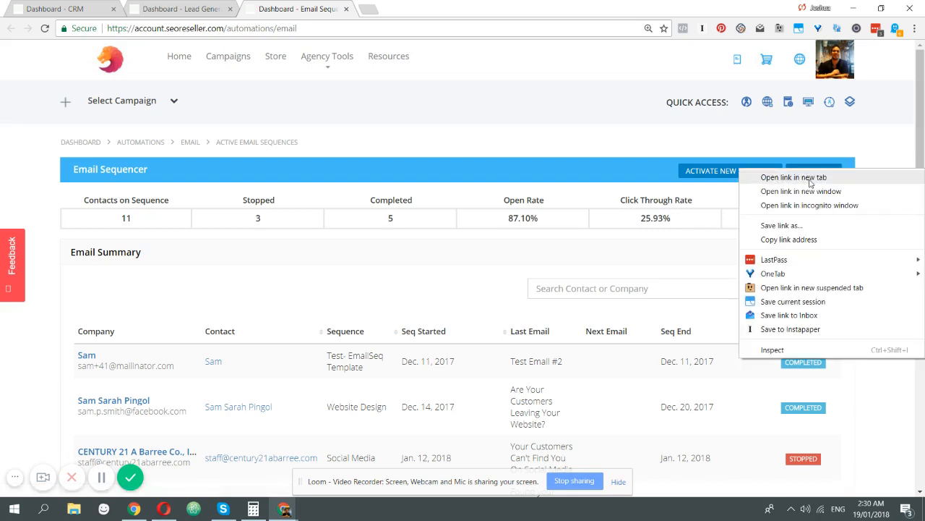
{"action": "left_click", "coordinate": [794, 177]}
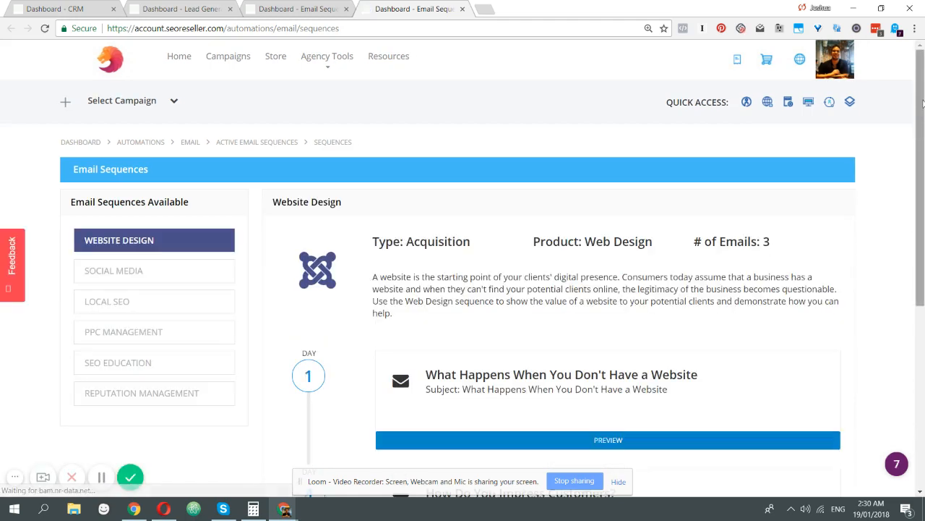
{"action": "scroll", "scroll_direction": "down", "scroll_amount": 3}
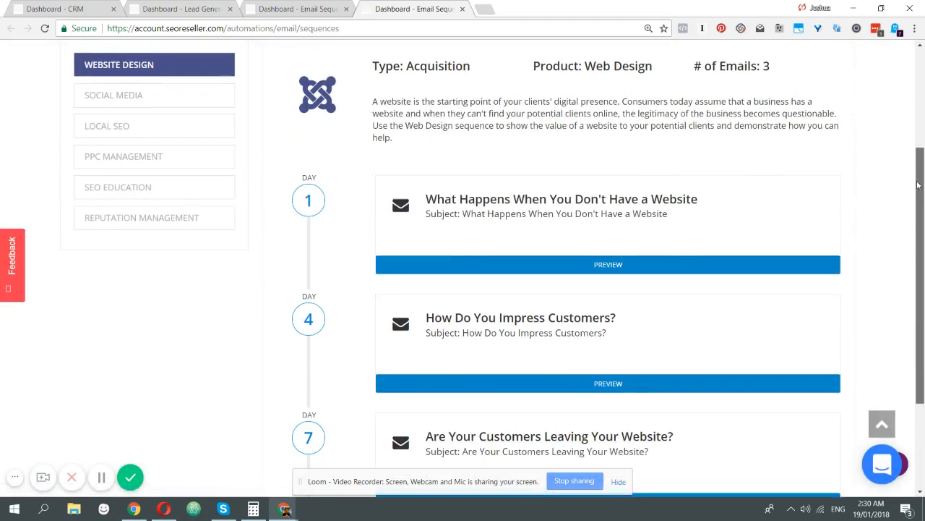
{"action": "scroll", "scroll_direction": "up", "scroll_amount": 3}
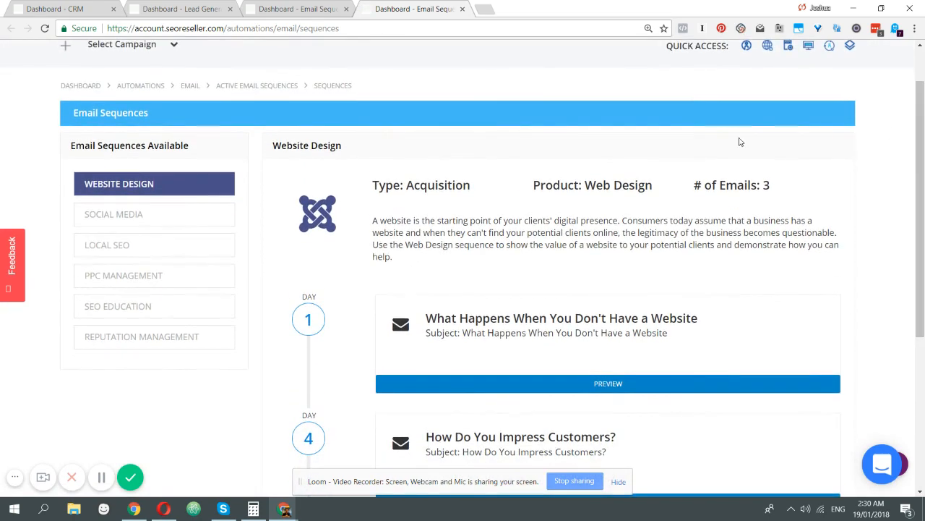
{"action": "mouse_move", "coordinate": [188, 225]}
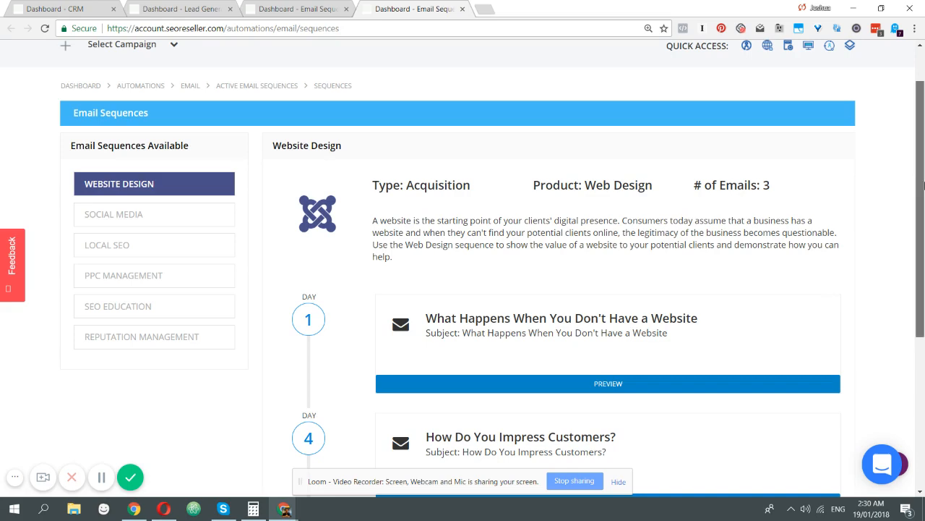
Review the Website Design sequence's day 1, day 4 and day 7 emails.
{"action": "scroll", "scroll_direction": "down", "scroll_amount": 3}
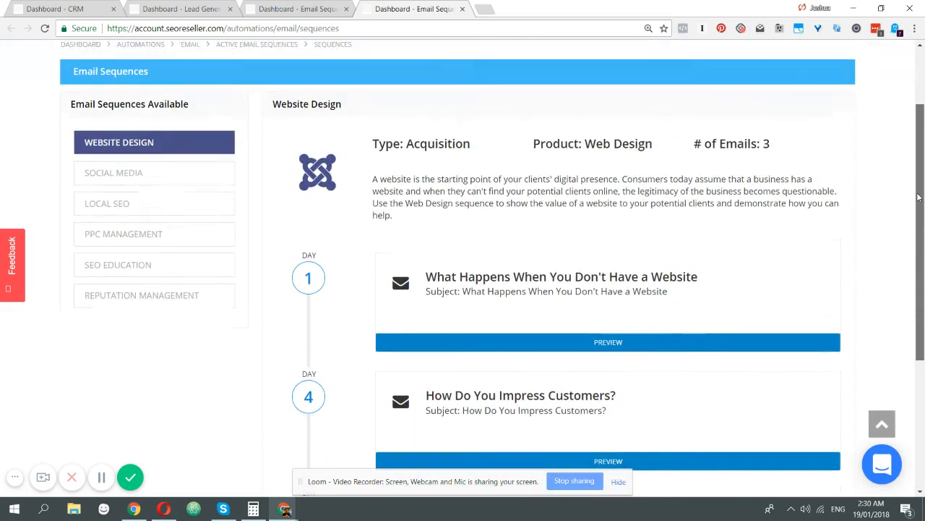
{"action": "scroll", "scroll_direction": "down", "scroll_amount": 3}
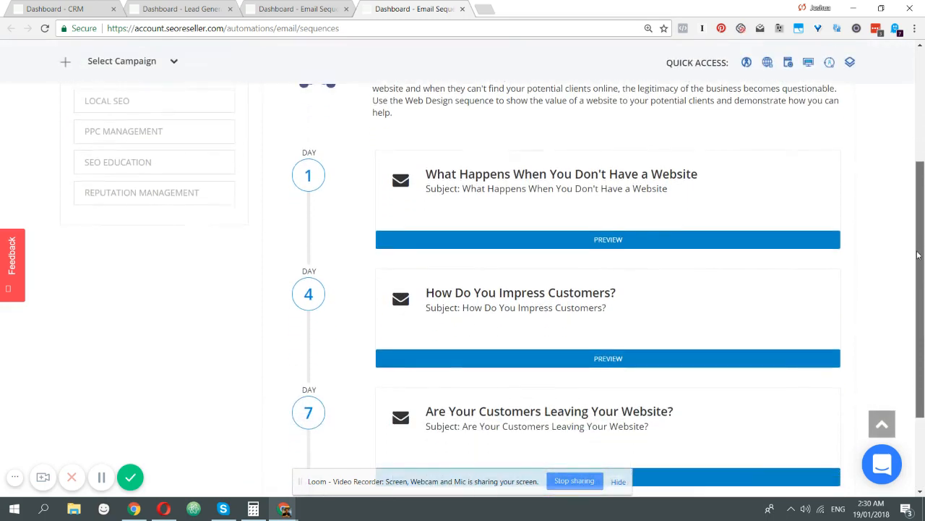
{"action": "scroll", "scroll_direction": "down", "scroll_amount": 3}
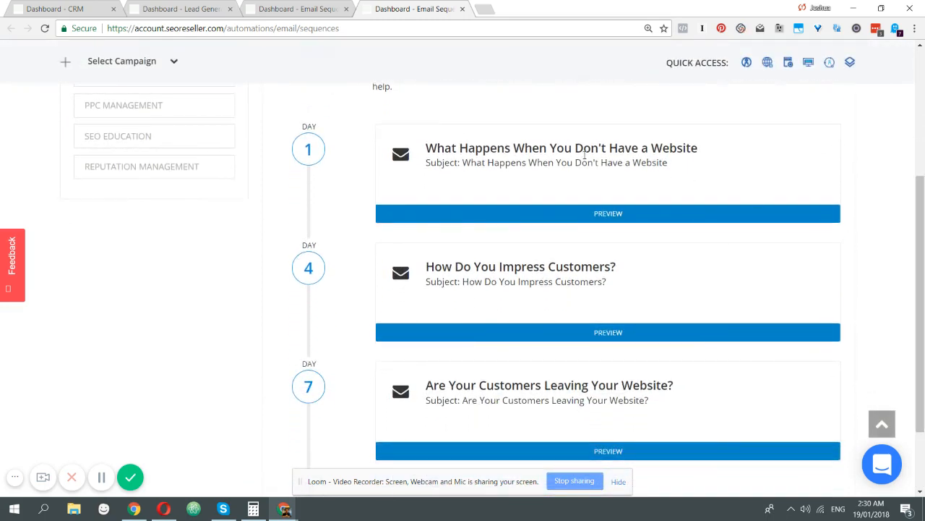
{"action": "mouse_move", "coordinate": [295, 139]}
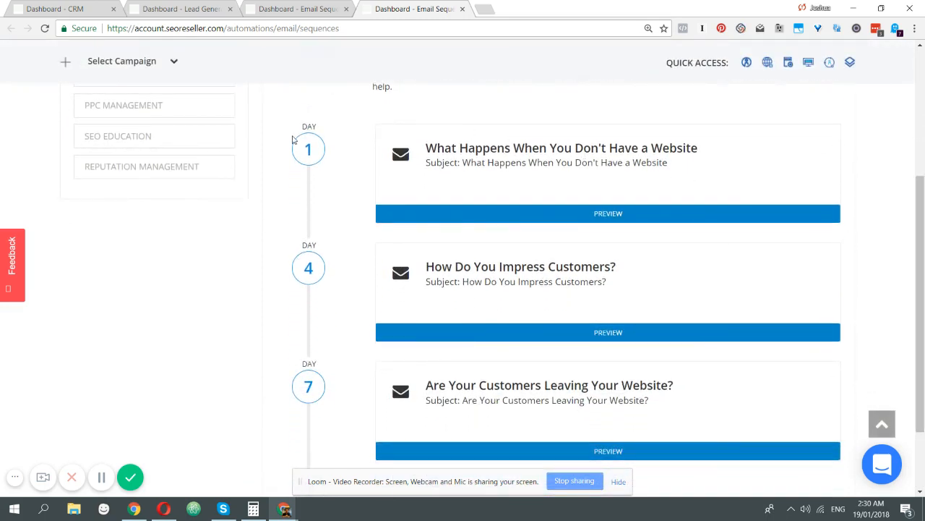
{"action": "mouse_move", "coordinate": [347, 136]}
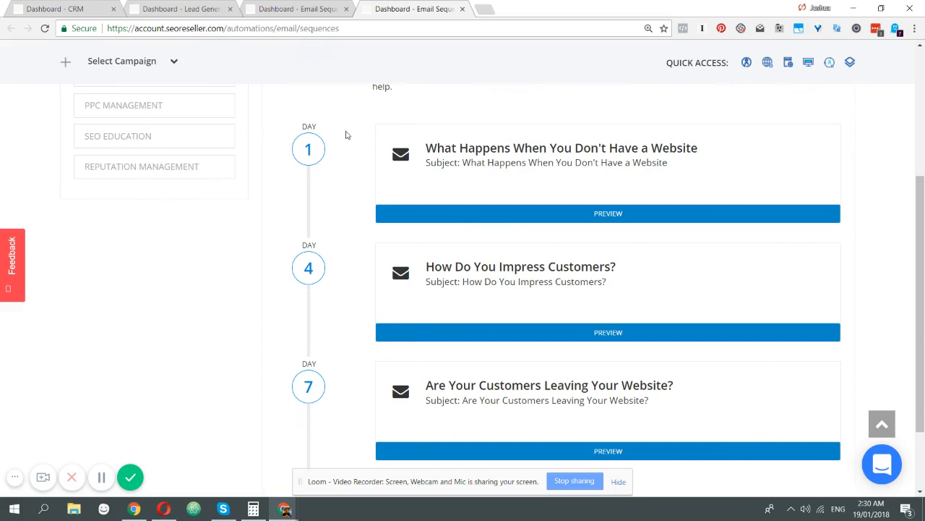
{"action": "mouse_move", "coordinate": [313, 416]}
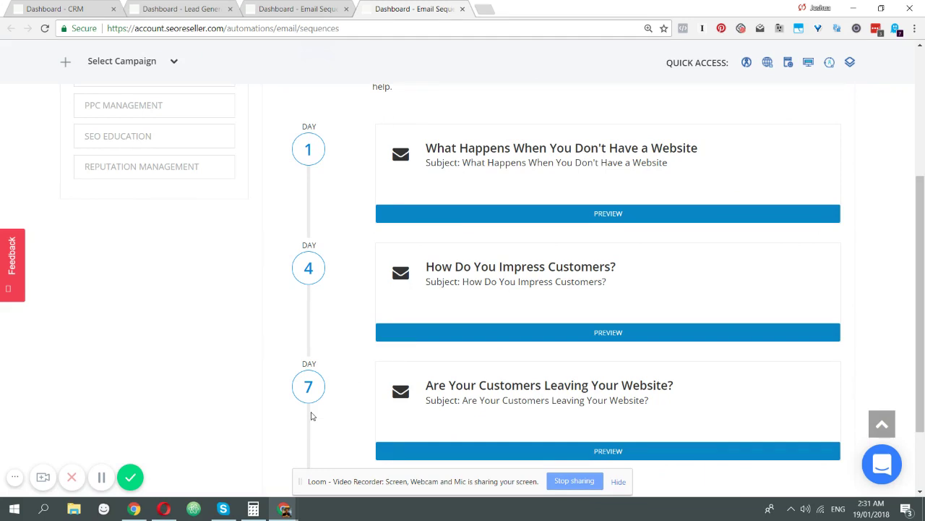
{"action": "mouse_move", "coordinate": [321, 134]}
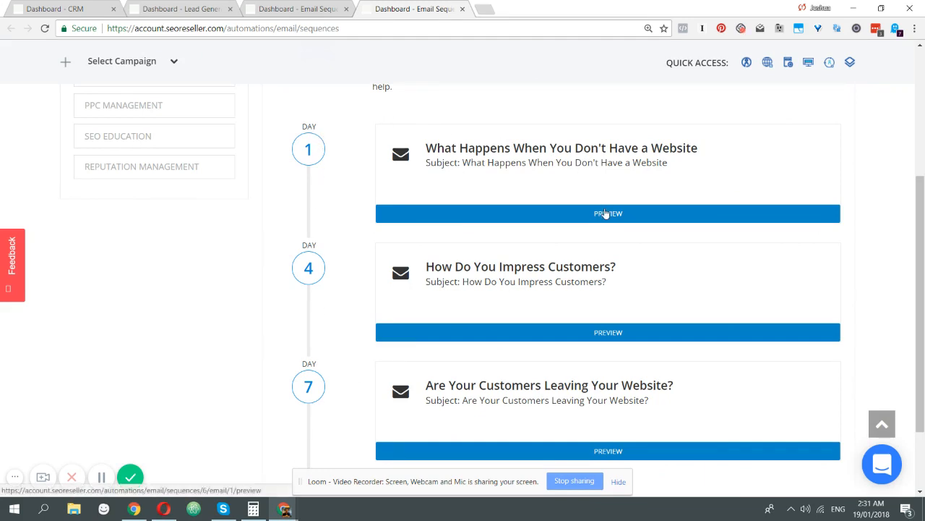
{"action": "left_click", "coordinate": [607, 214]}
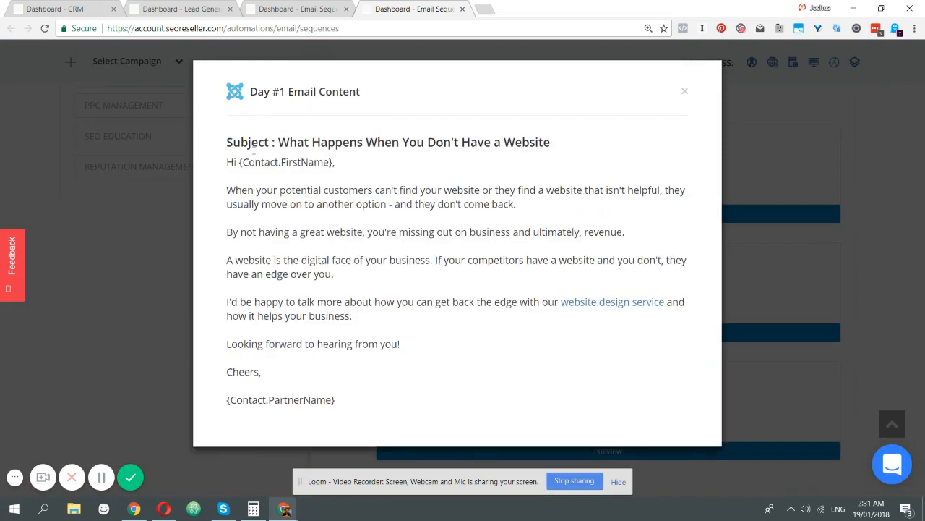
{"action": "mouse_move", "coordinate": [322, 398]}
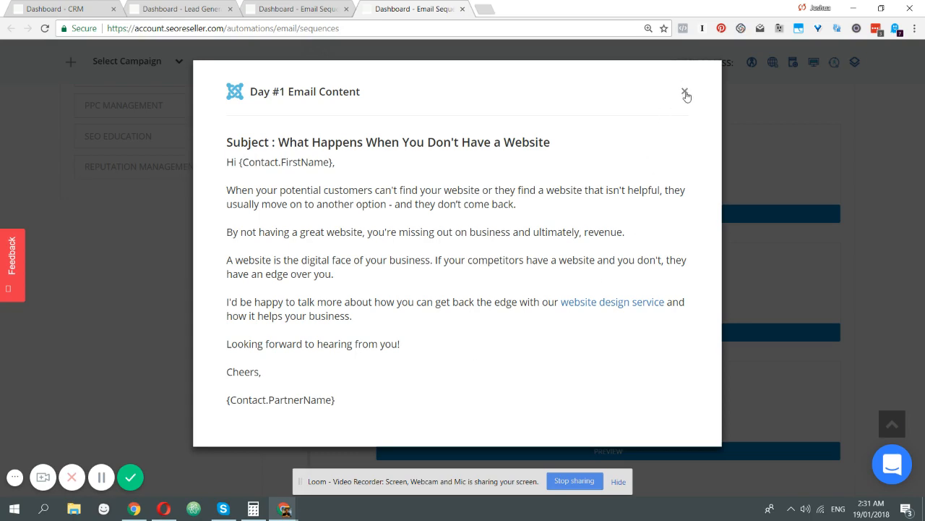
{"action": "left_click", "coordinate": [686, 92]}
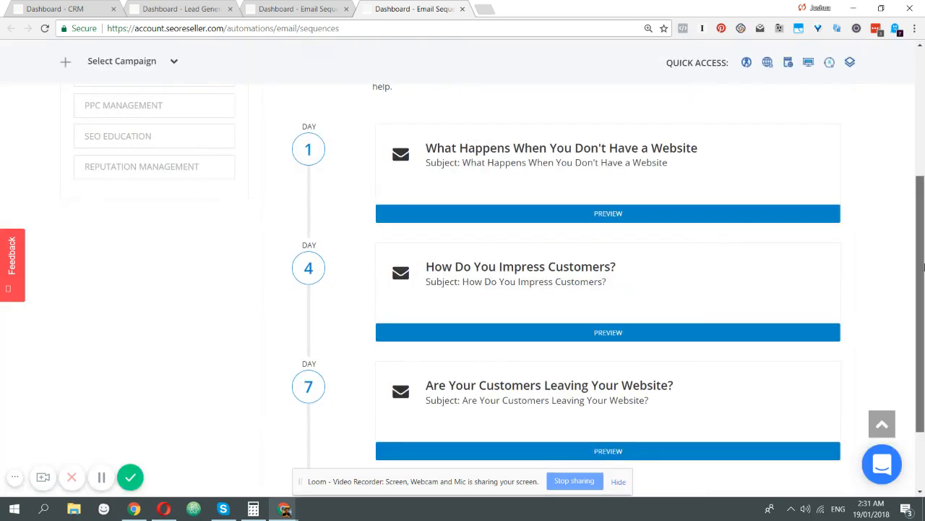
{"action": "scroll", "scroll_direction": "down", "scroll_amount": 3}
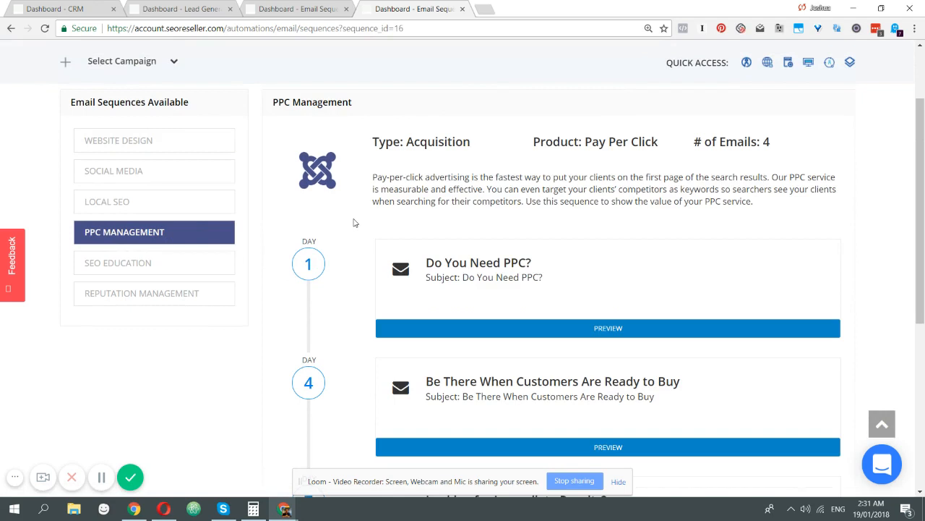
Review the PPC Management sequence's four emails running from day 1 through day 10.
{"action": "scroll", "scroll_direction": "down", "scroll_amount": 3}
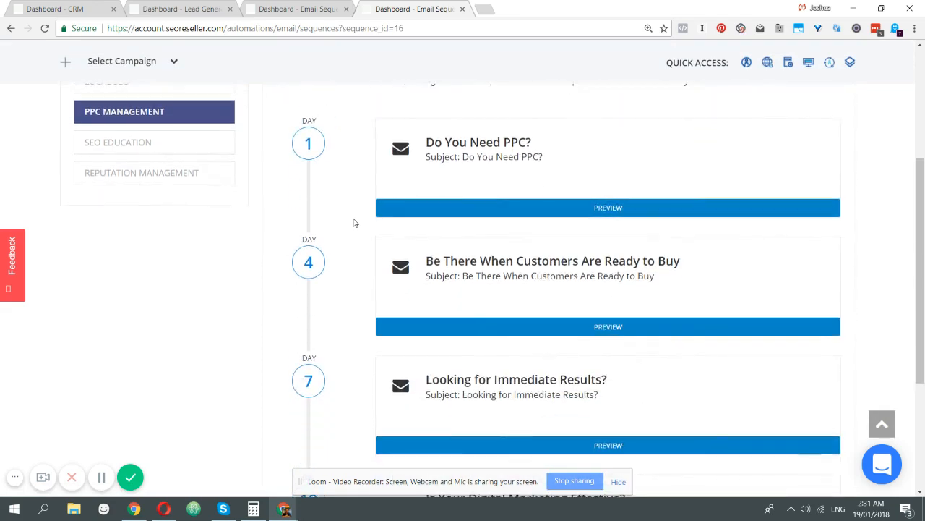
{"action": "scroll", "scroll_direction": "down", "scroll_amount": 3}
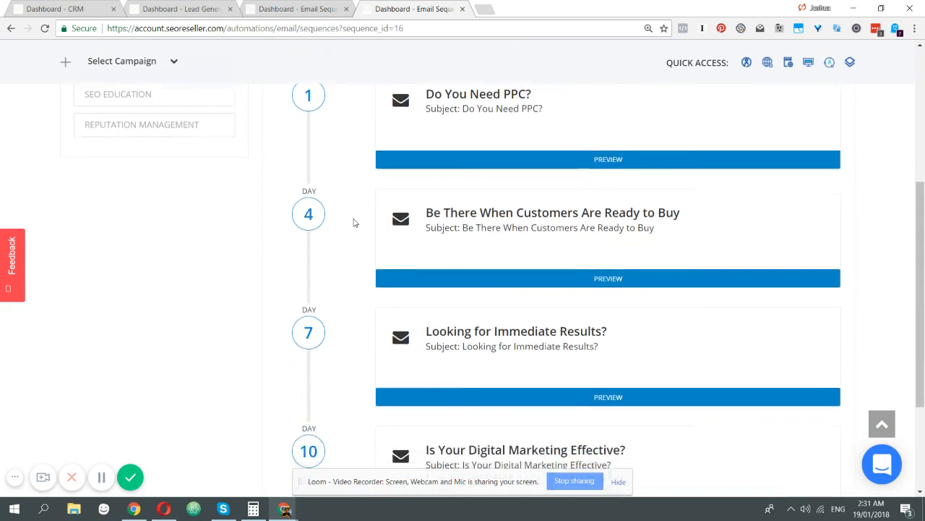
{"action": "scroll", "scroll_direction": "down", "scroll_amount": 3}
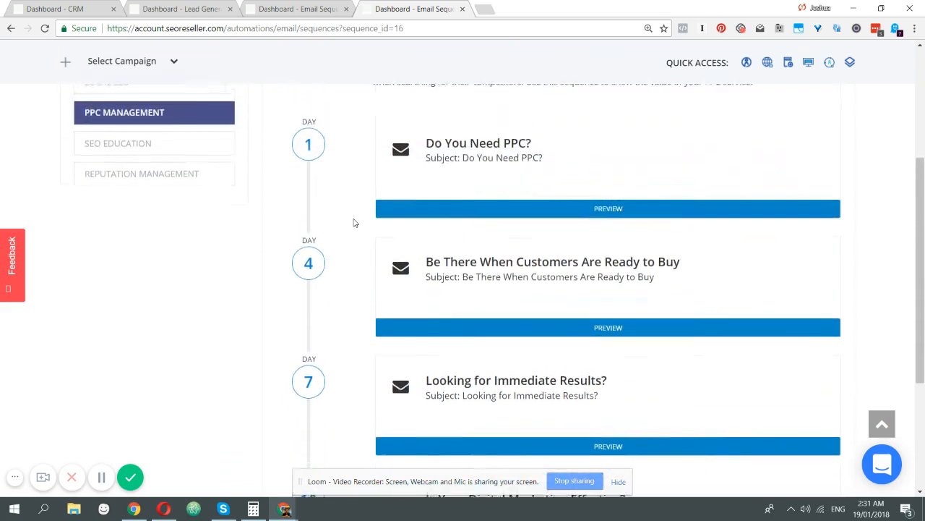
{"action": "scroll", "scroll_direction": "up", "scroll_amount": 3}
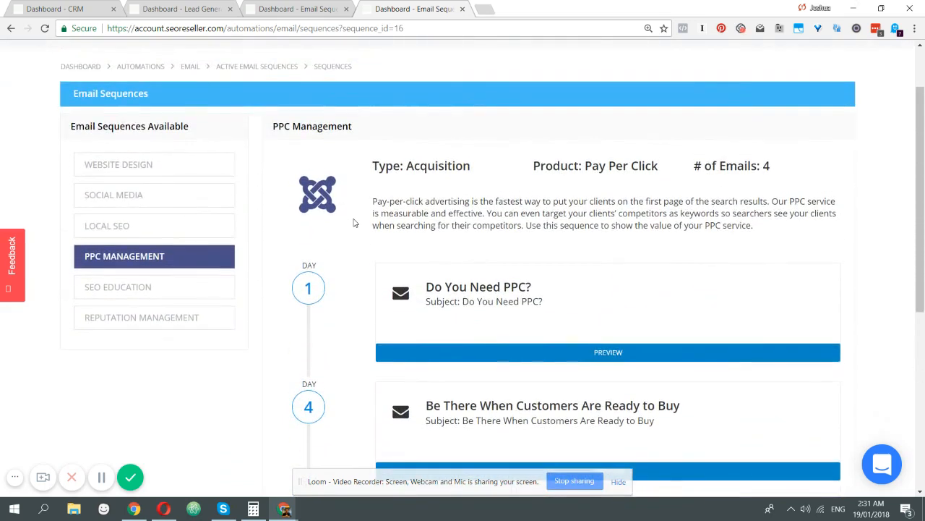
{"action": "scroll", "scroll_direction": "down", "scroll_amount": 3}
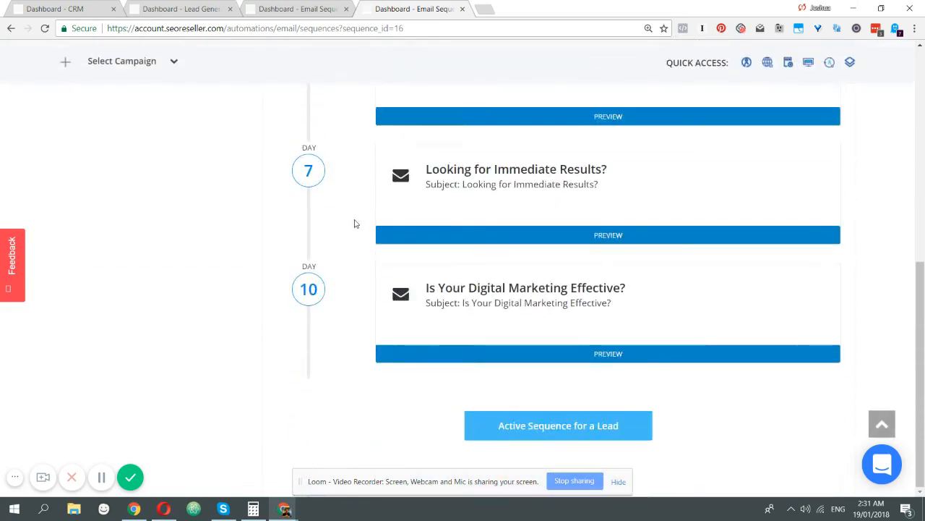
{"action": "mouse_move", "coordinate": [373, 289]}
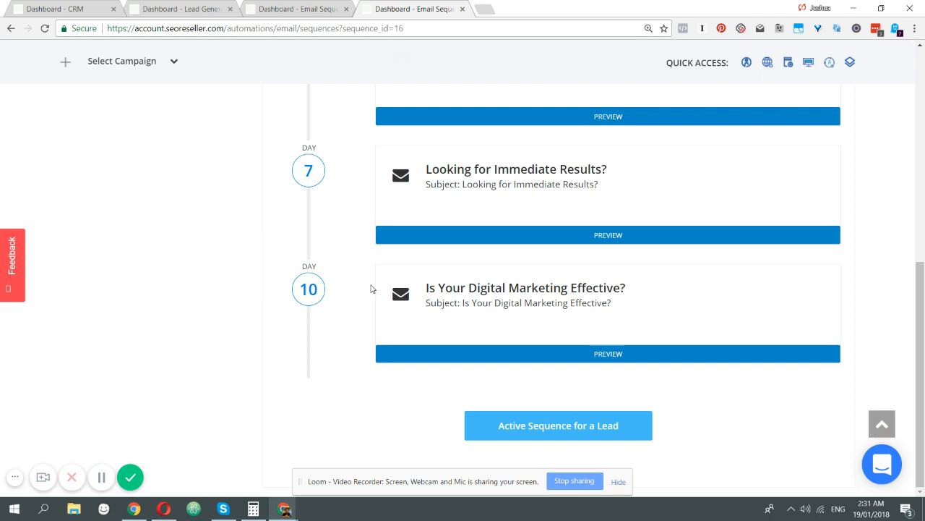
{"action": "mouse_move", "coordinate": [610, 326]}
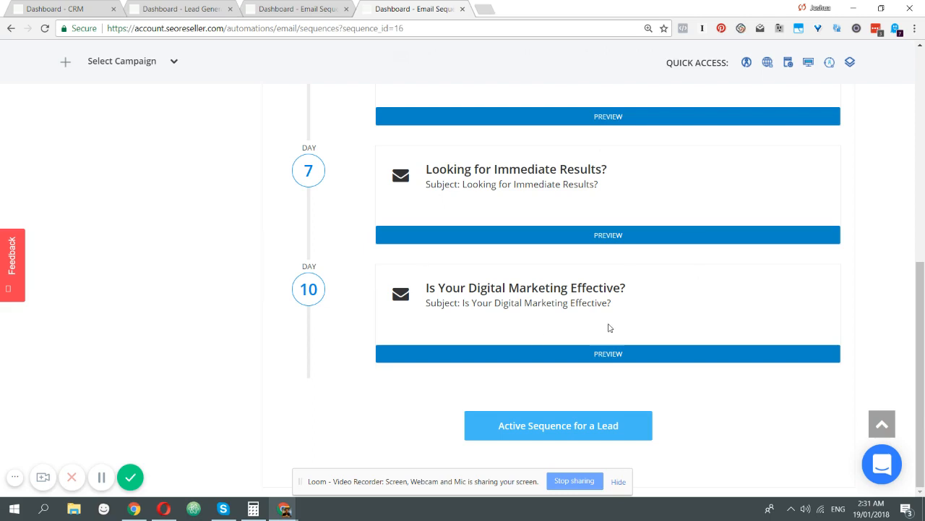
{"action": "left_click", "coordinate": [558, 425]}
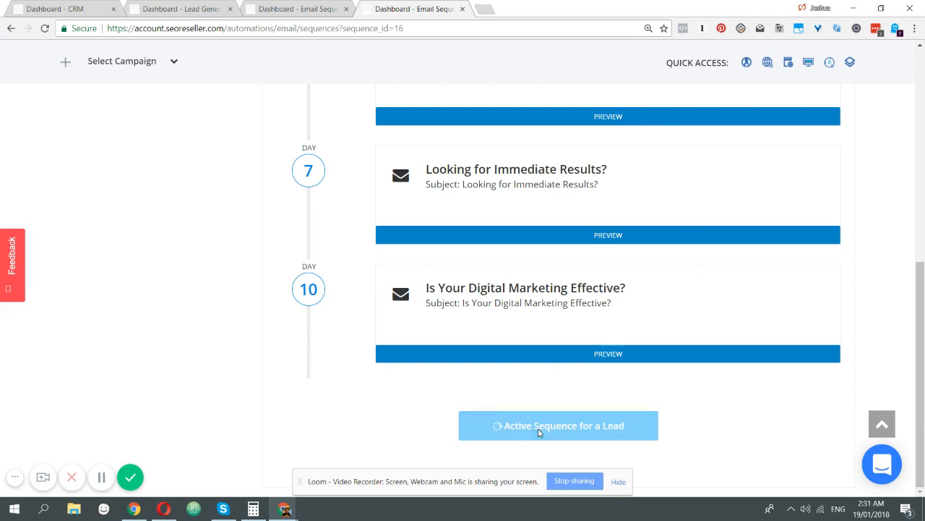
{"action": "left_click", "coordinate": [558, 425]}
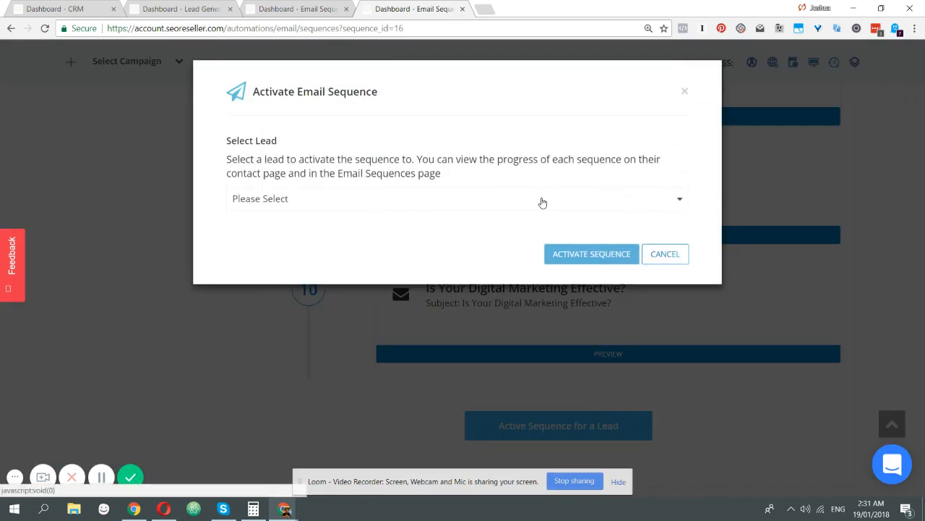
{"action": "left_click", "coordinate": [456, 198]}
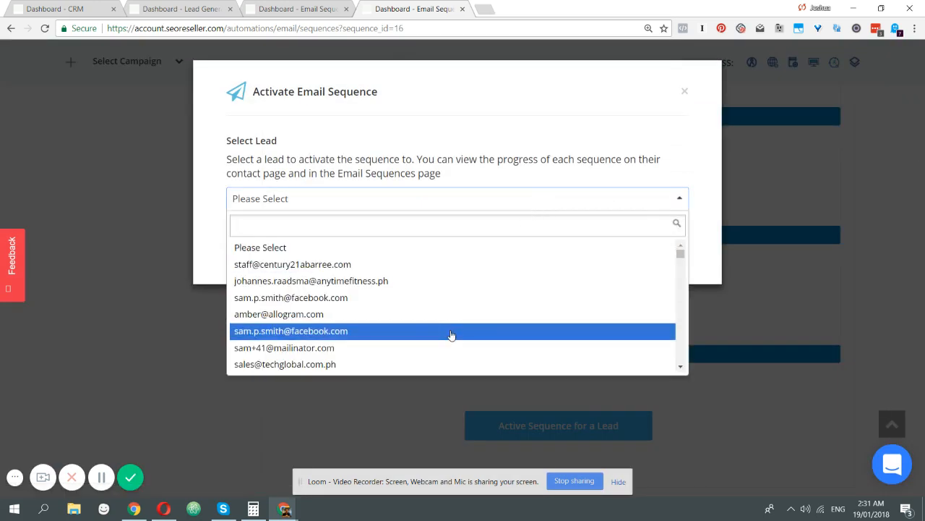
{"action": "left_click", "coordinate": [284, 347]}
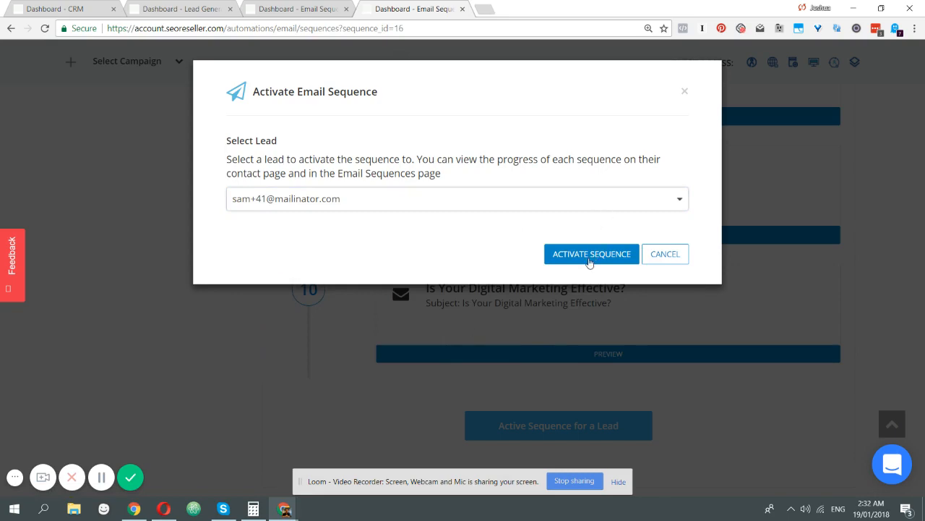
{"action": "left_click", "coordinate": [591, 255]}
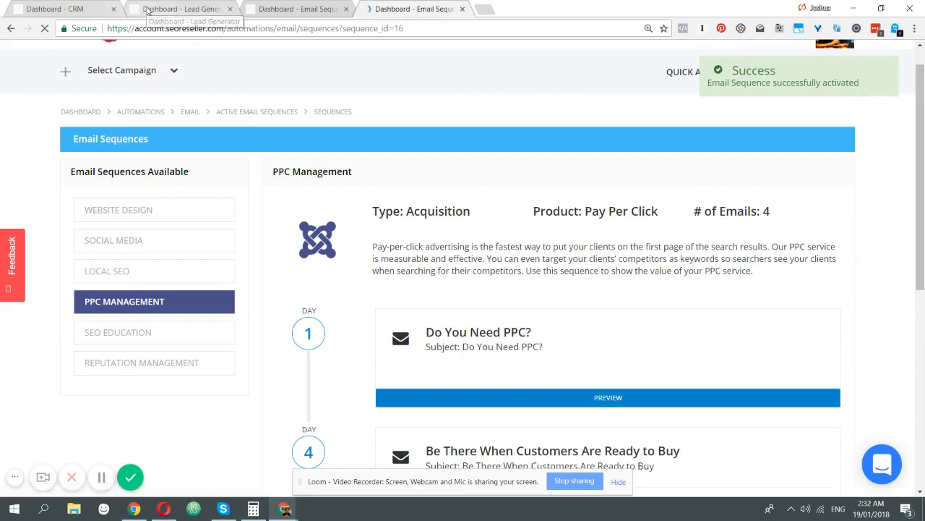
{"action": "left_click", "coordinate": [174, 9]}
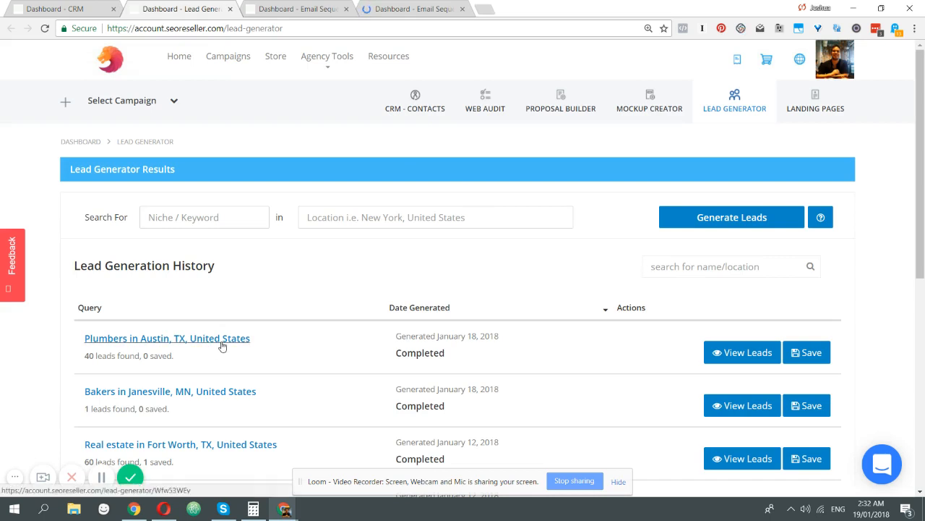
Open the Plumbers in Austin lead results showing 40 leads, starting with BMC Plumbing.
{"action": "left_click", "coordinate": [179, 338]}
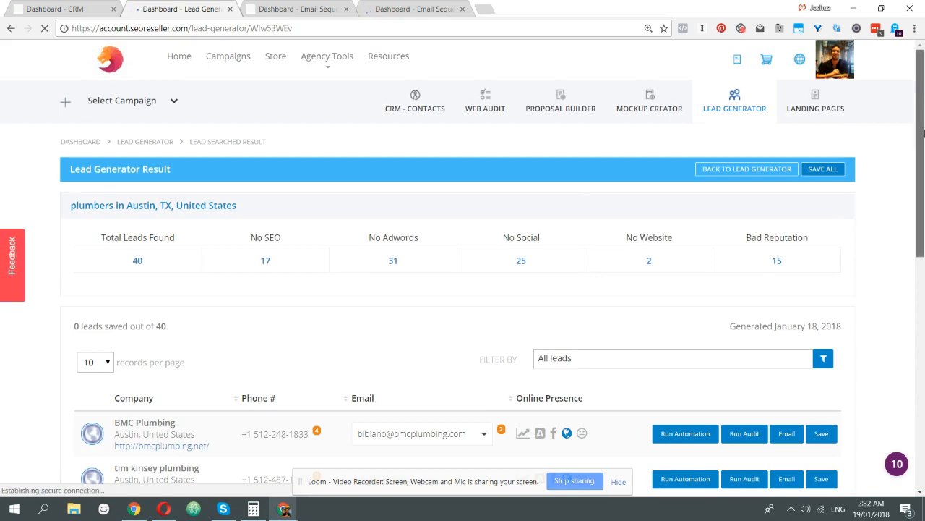
{"action": "scroll", "scroll_direction": "down", "scroll_amount": 3}
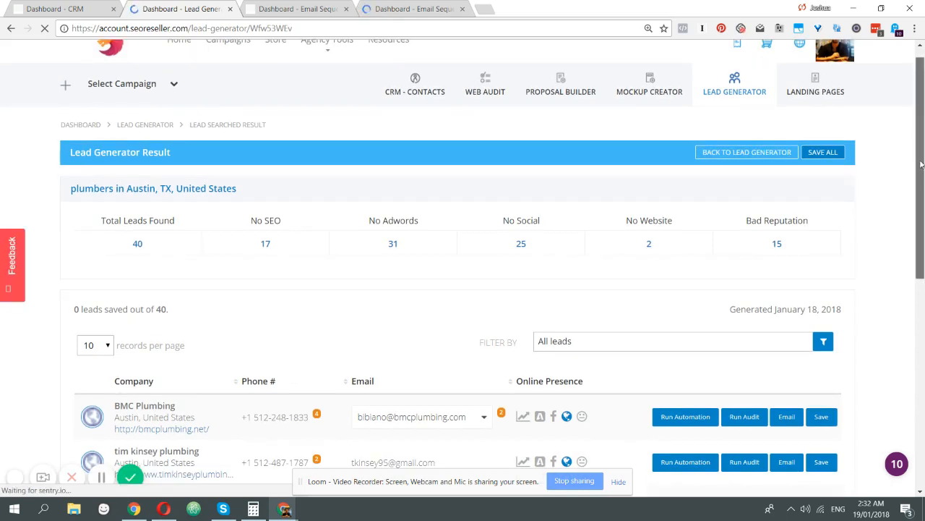
{"action": "scroll", "scroll_direction": "down", "scroll_amount": 3}
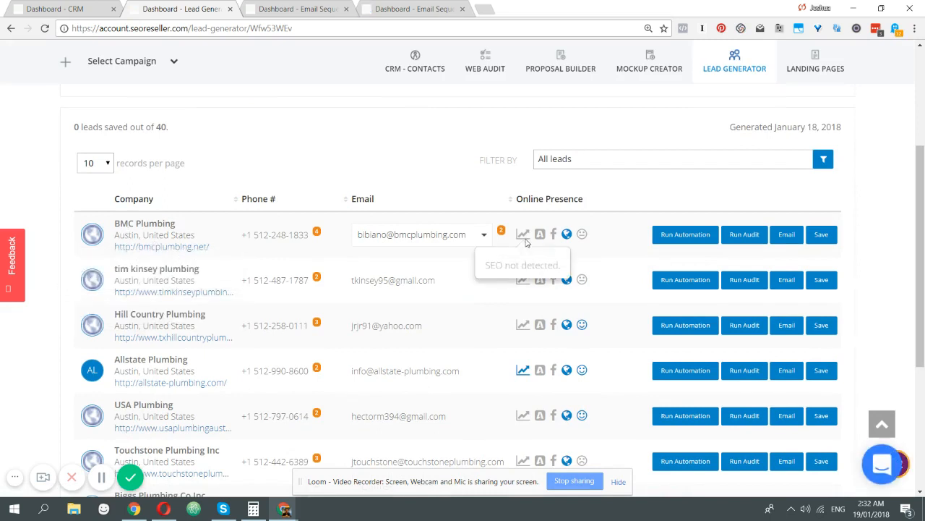
{"action": "mouse_move", "coordinate": [686, 234]}
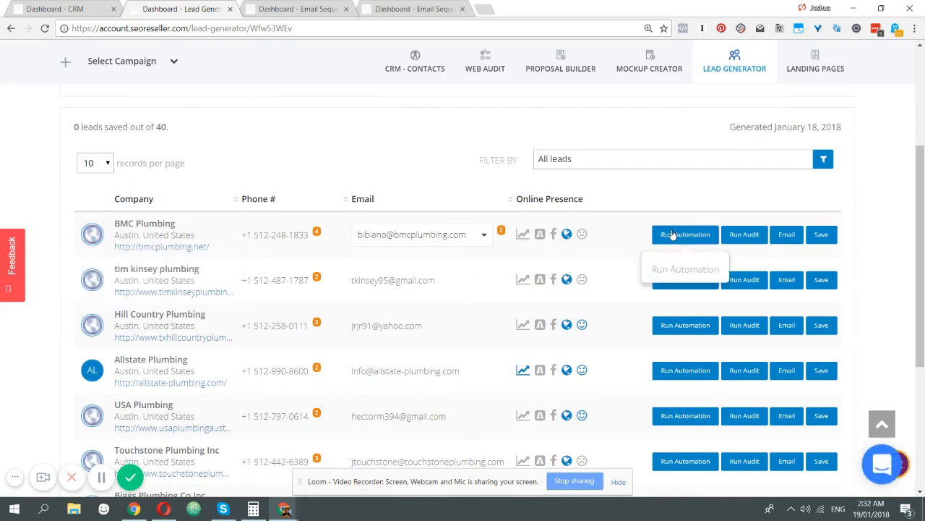
Start Run Automation for BMC Plumbing and choose the SEO Education sequence without activating it.
{"action": "left_click", "coordinate": [685, 234]}
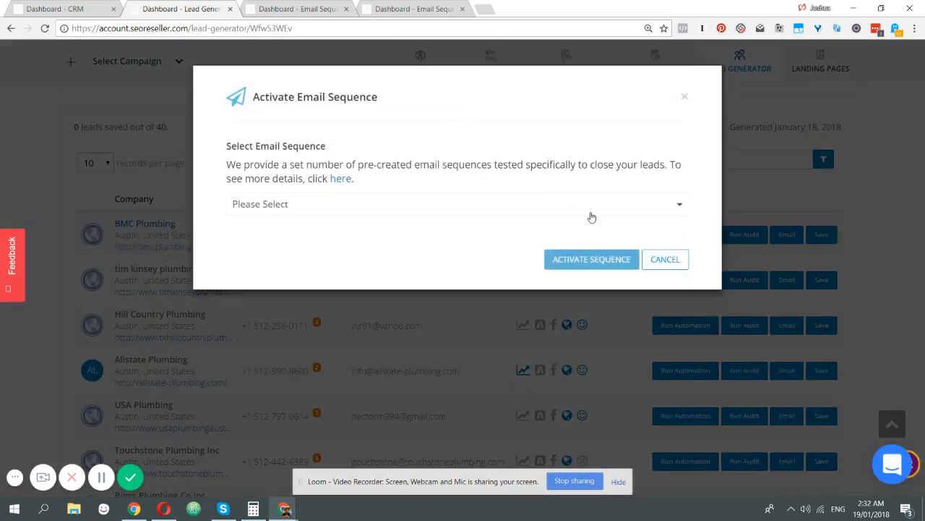
{"action": "left_click", "coordinate": [457, 204]}
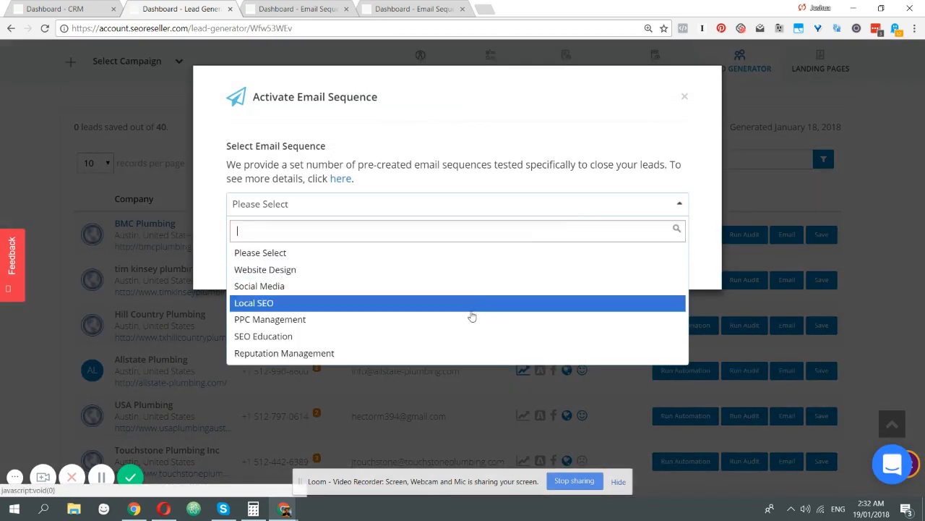
{"action": "left_click", "coordinate": [263, 335]}
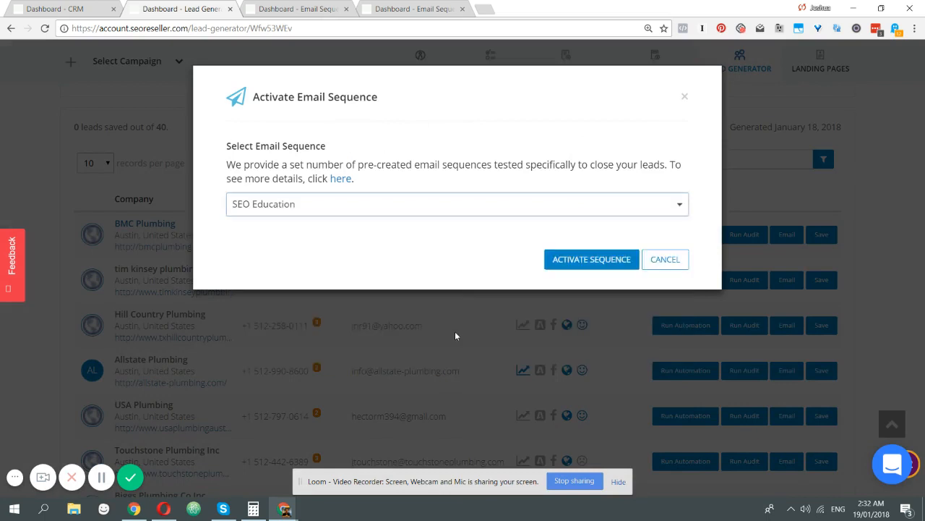
{"action": "mouse_move", "coordinate": [683, 260]}
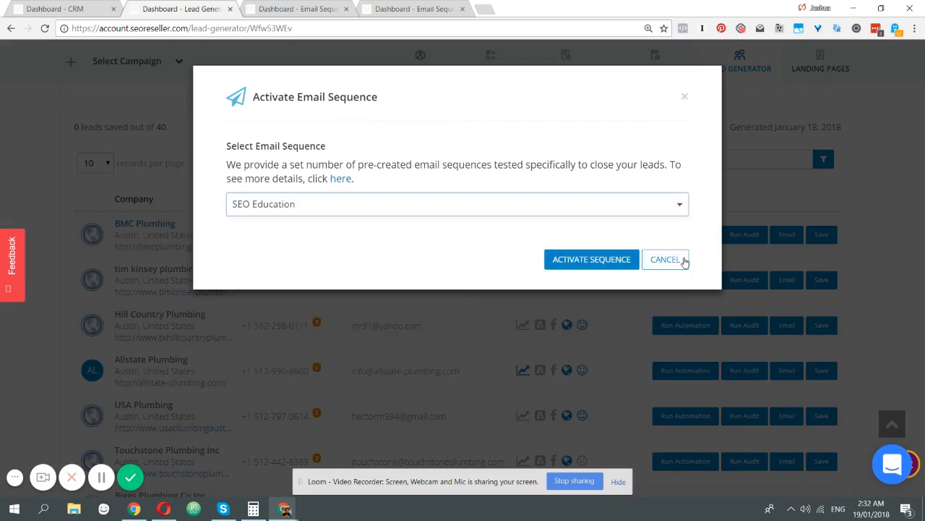
{"action": "mouse_move", "coordinate": [682, 270]}
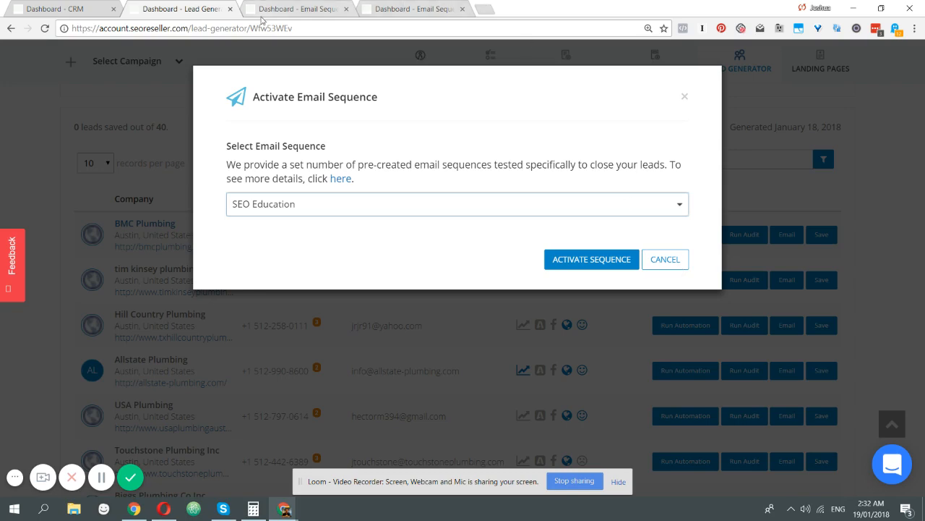
Return to the CRM contacts list and scroll through the contacts.
{"action": "left_click", "coordinate": [65, 9]}
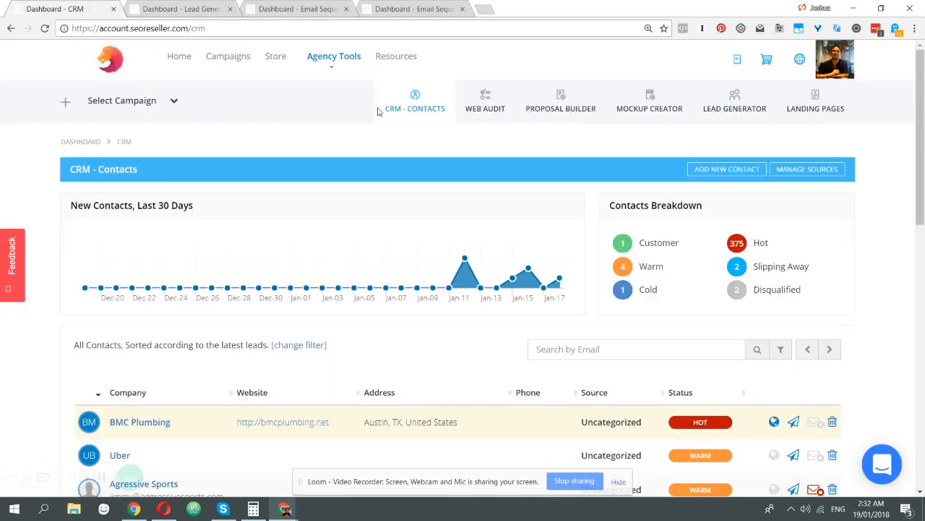
{"action": "scroll", "scroll_direction": "down", "scroll_amount": 3}
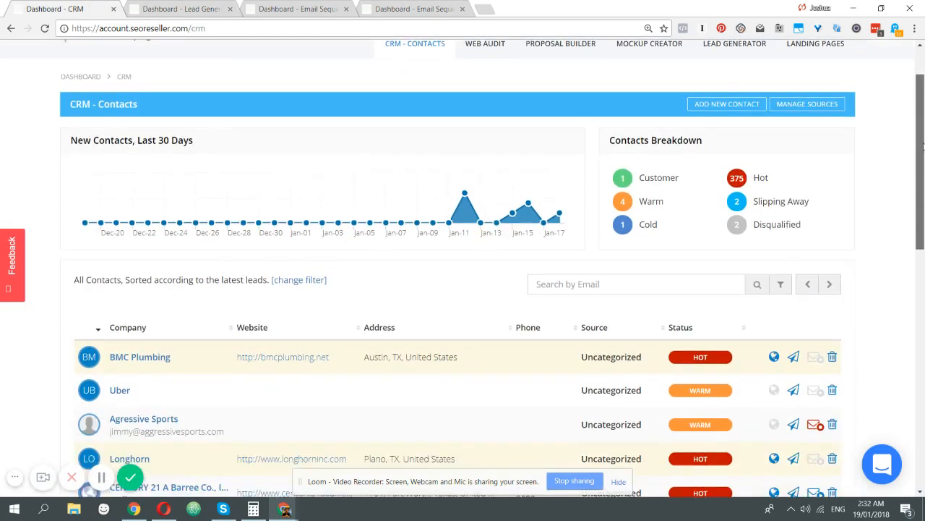
{"action": "scroll", "scroll_direction": "down", "scroll_amount": 3}
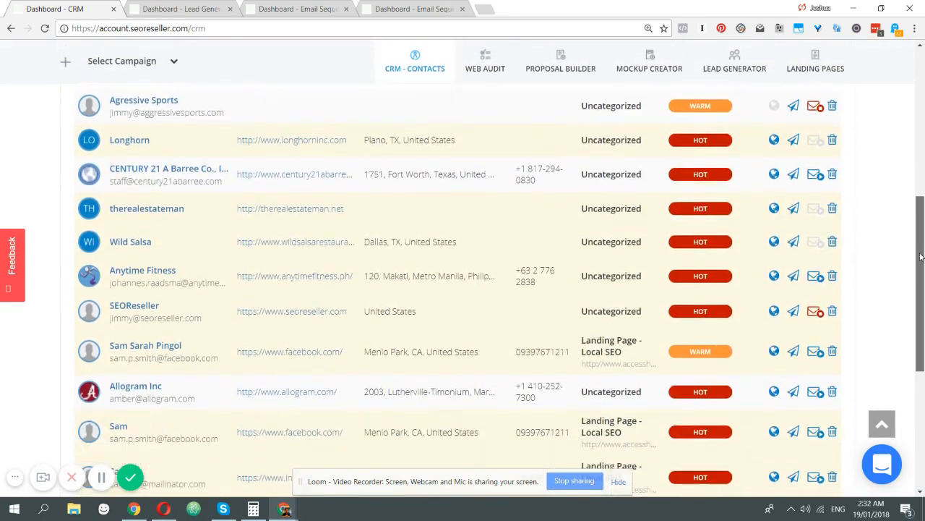
{"action": "scroll", "scroll_direction": "down", "scroll_amount": 3}
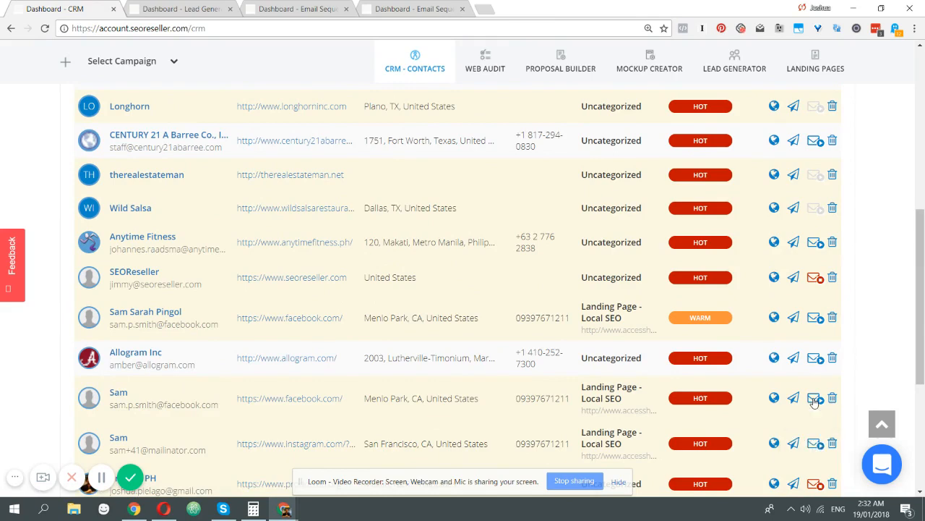
Start a sequence activation for a Sam contact and close it without choosing a sequence.
{"action": "left_click", "coordinate": [814, 397]}
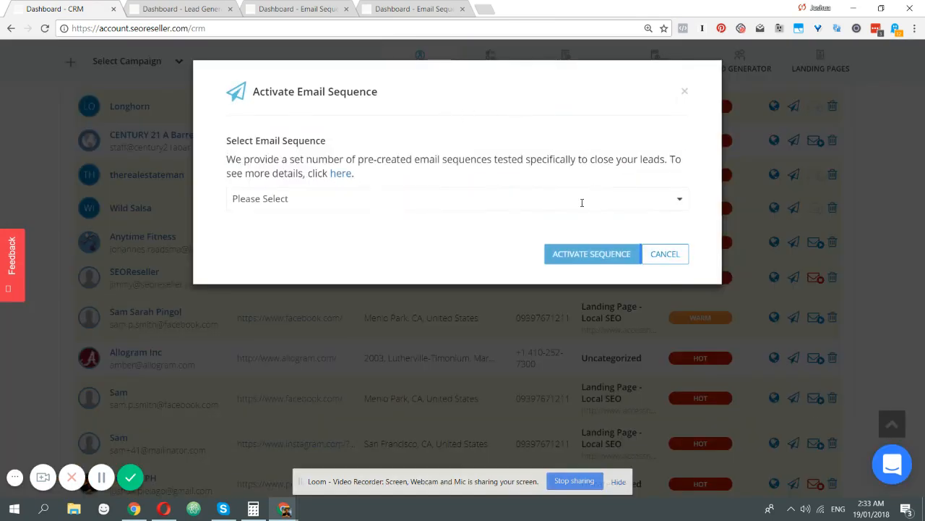
{"action": "left_click", "coordinate": [457, 198]}
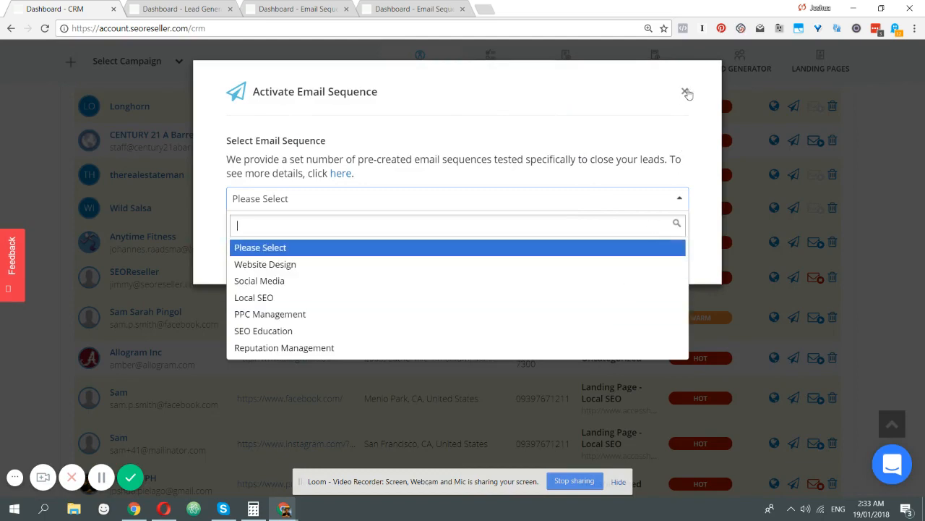
{"action": "left_click", "coordinate": [686, 92]}
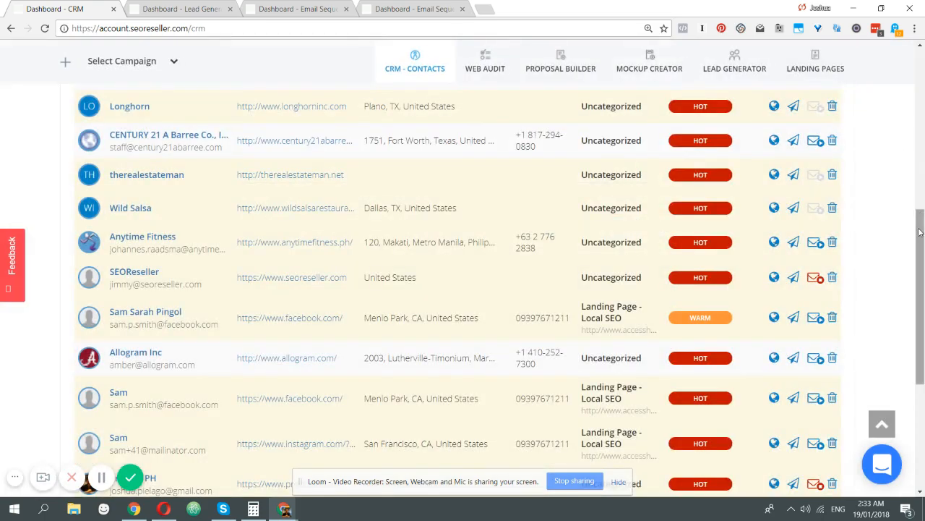
Deactivate Product PH's email sequence from the contacts list and confirm the success notice.
{"action": "scroll", "scroll_direction": "down", "scroll_amount": 3}
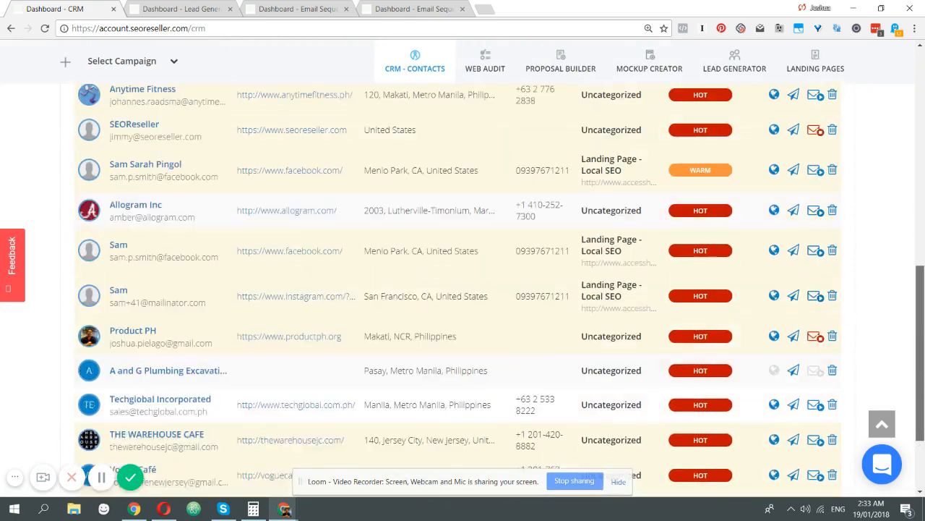
{"action": "scroll", "scroll_direction": "down", "scroll_amount": 3}
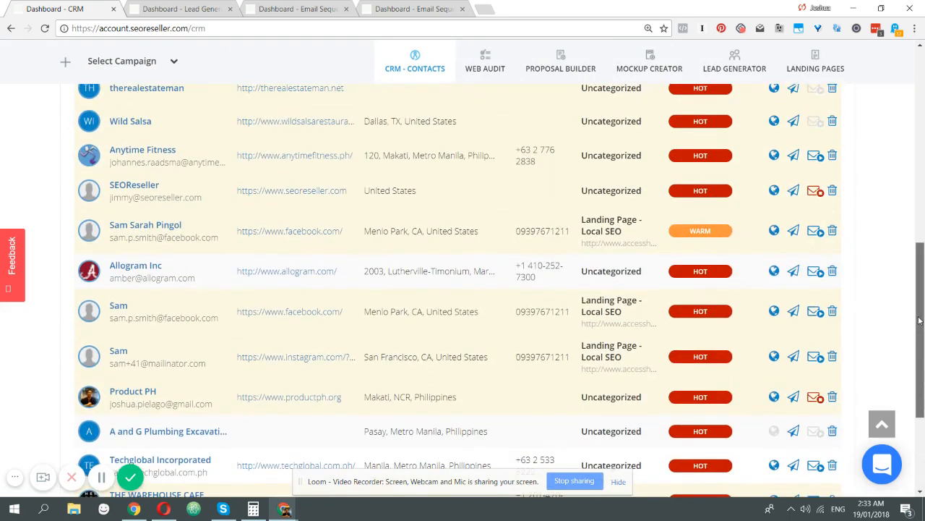
{"action": "scroll", "scroll_direction": "down", "scroll_amount": 3}
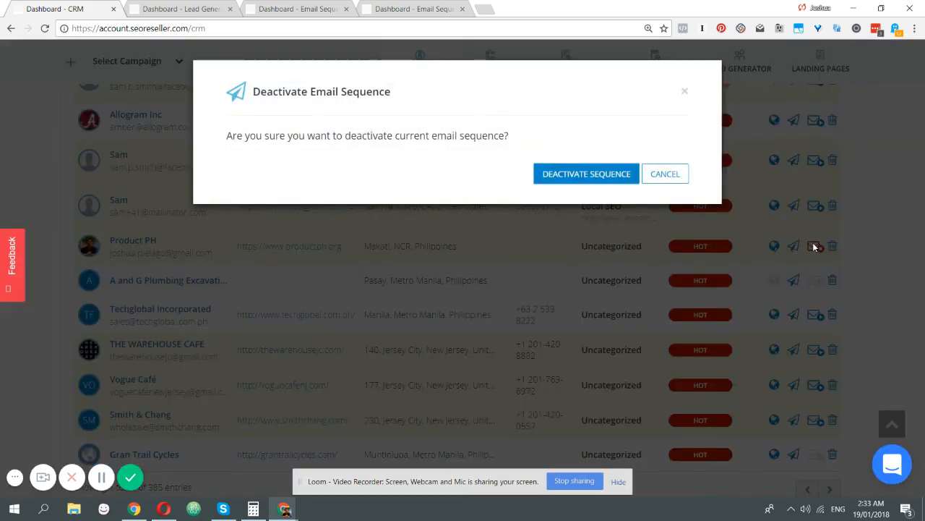
{"action": "left_click", "coordinate": [587, 174]}
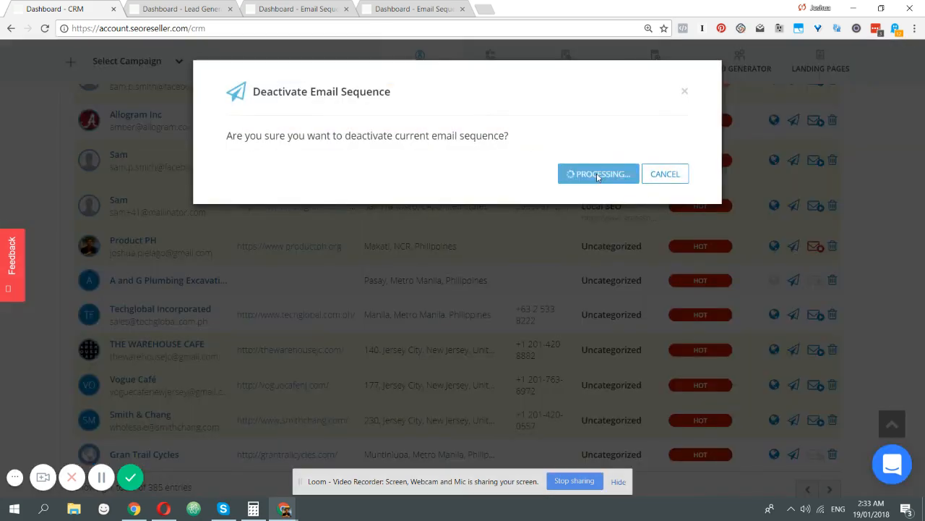
{"action": "left_click", "coordinate": [598, 173]}
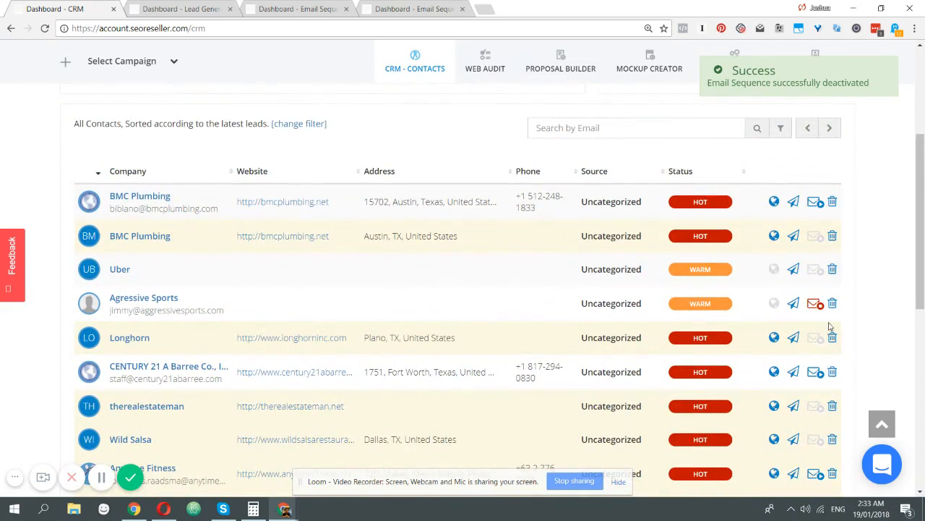
{"action": "mouse_move", "coordinate": [384, 329]}
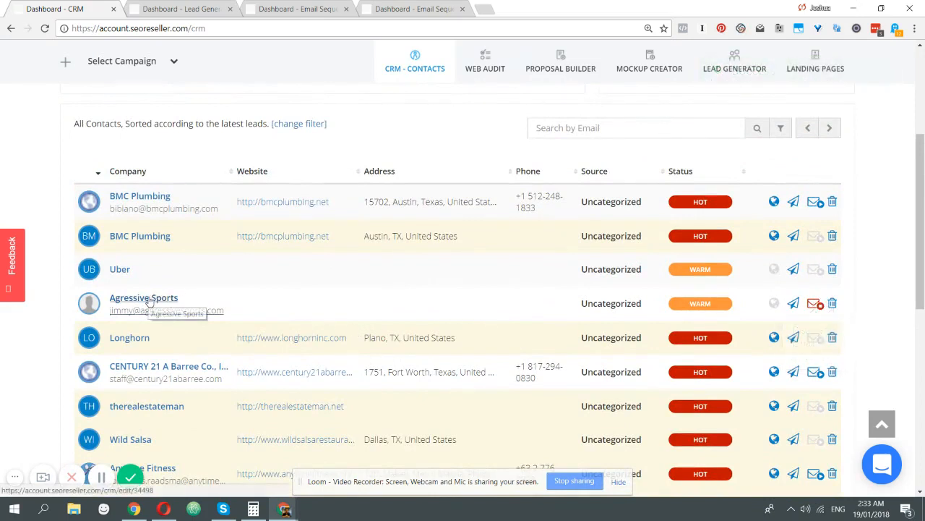
Open Agresive Sports' contact page and view its Emails Log with one failed email.
{"action": "left_click", "coordinate": [143, 298]}
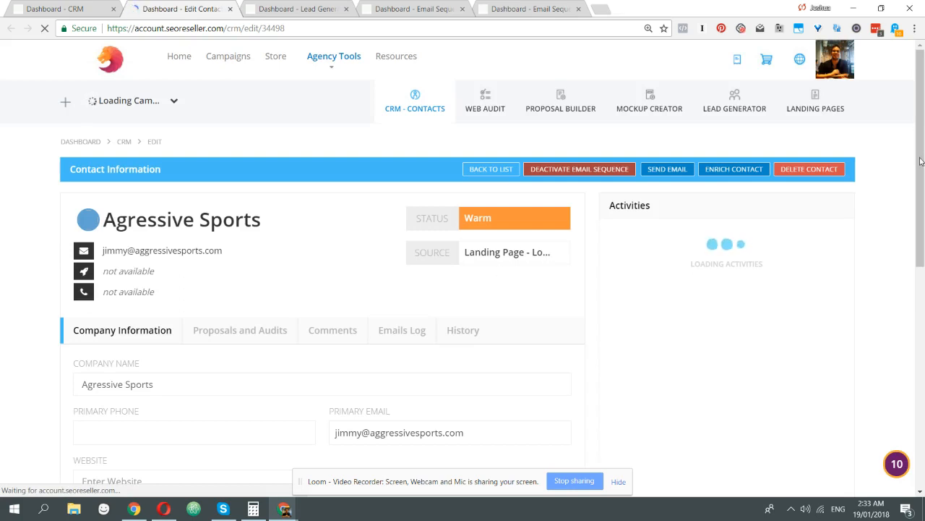
{"action": "scroll", "scroll_direction": "down", "scroll_amount": 3}
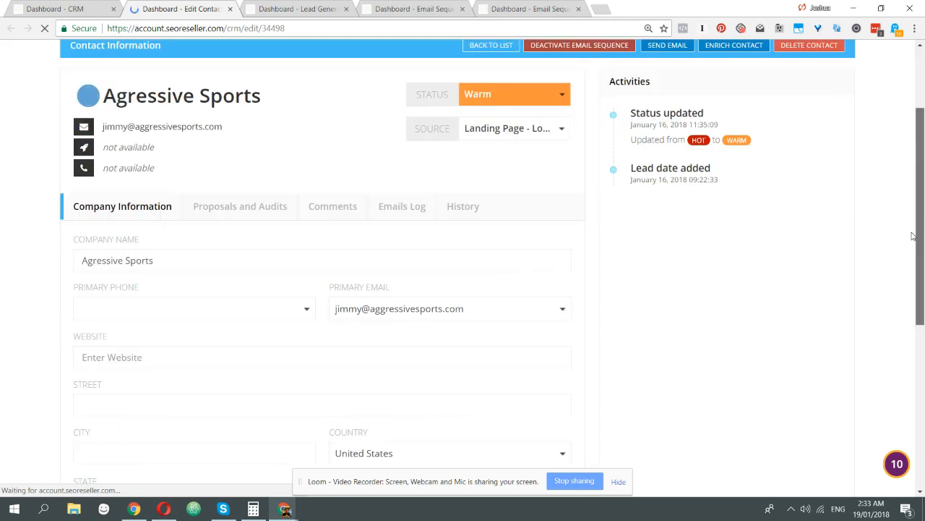
{"action": "scroll", "scroll_direction": "down", "scroll_amount": 3}
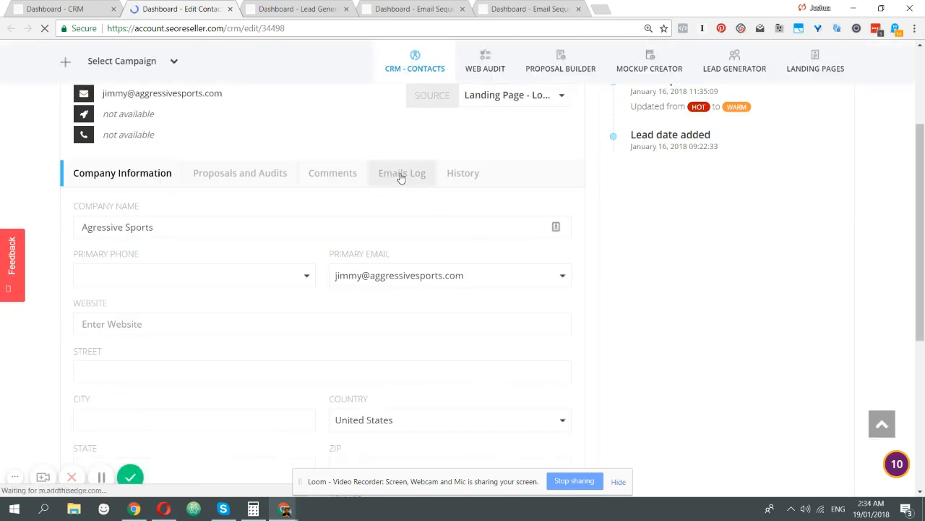
{"action": "left_click", "coordinate": [402, 174]}
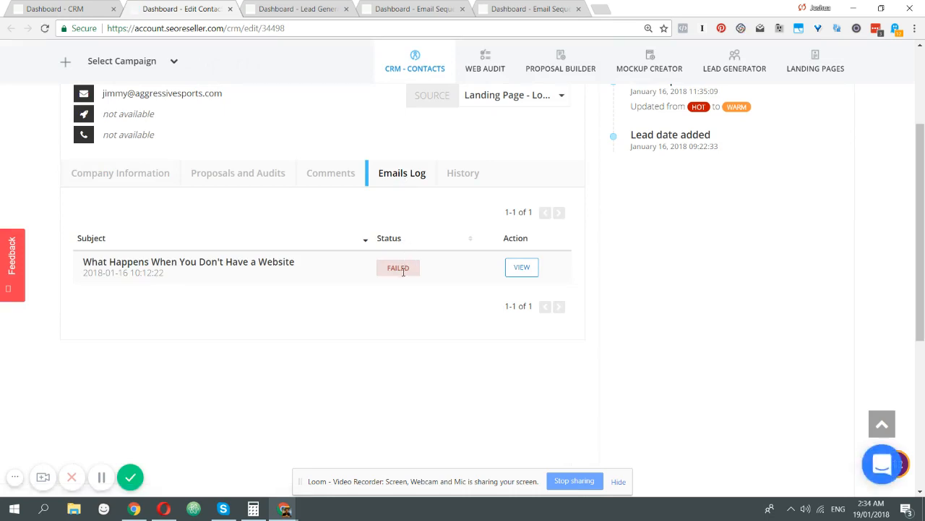
{"action": "scroll", "scroll_direction": "up", "scroll_amount": 3}
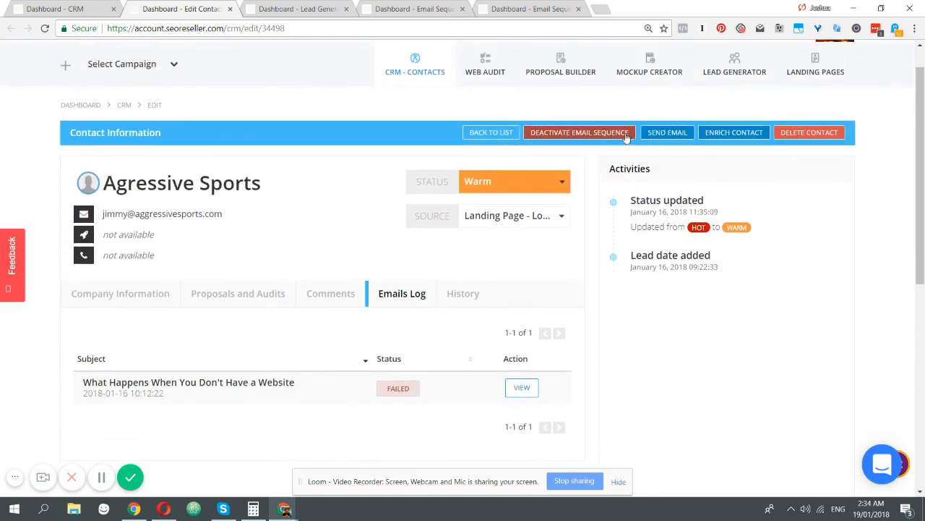
Deactivate Agresive Sports' email sequence and confirm.
{"action": "left_click", "coordinate": [578, 133]}
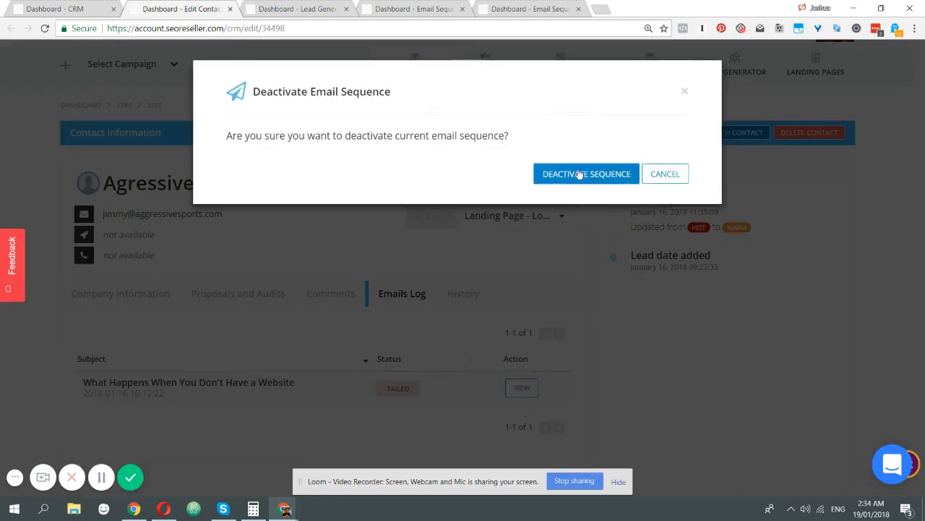
{"action": "left_click", "coordinate": [585, 174]}
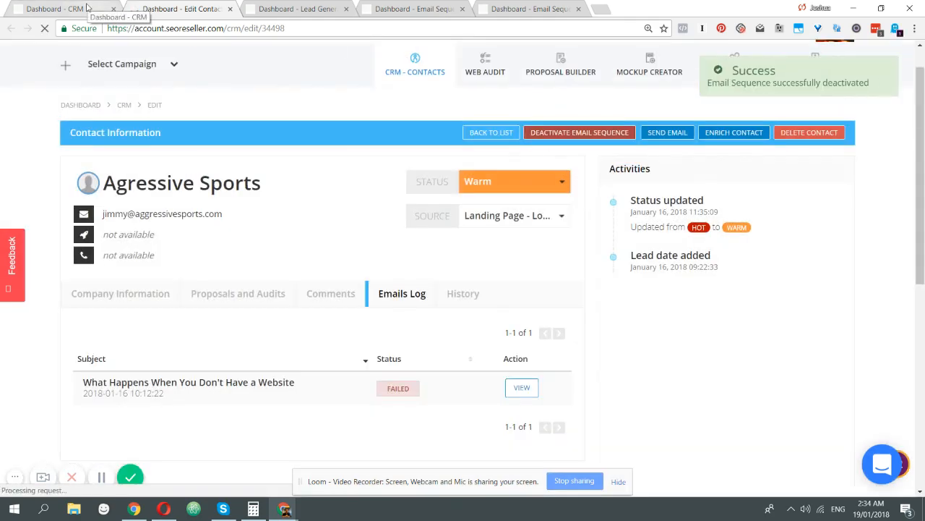
{"action": "left_click", "coordinate": [491, 133]}
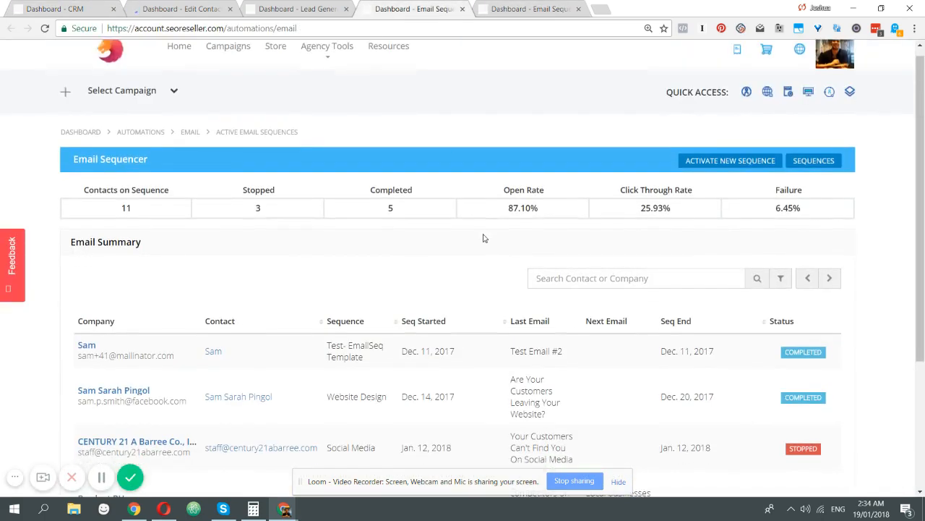
{"action": "scroll", "scroll_direction": "down", "scroll_amount": 3}
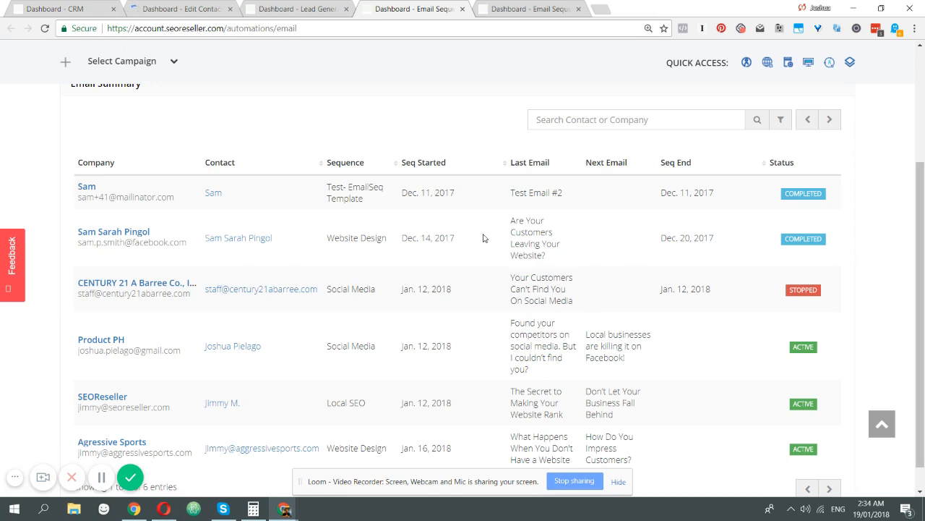
{"action": "mouse_move", "coordinate": [130, 234]}
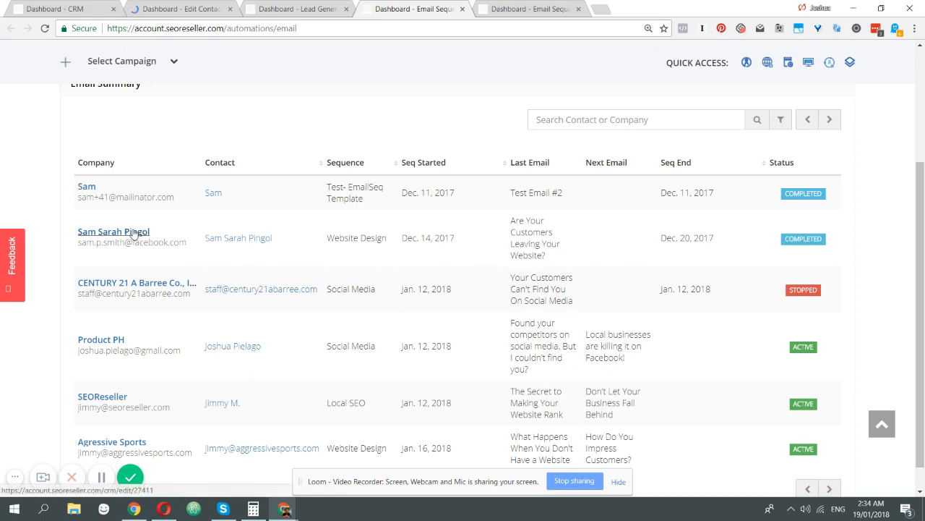
{"action": "left_click", "coordinate": [112, 232]}
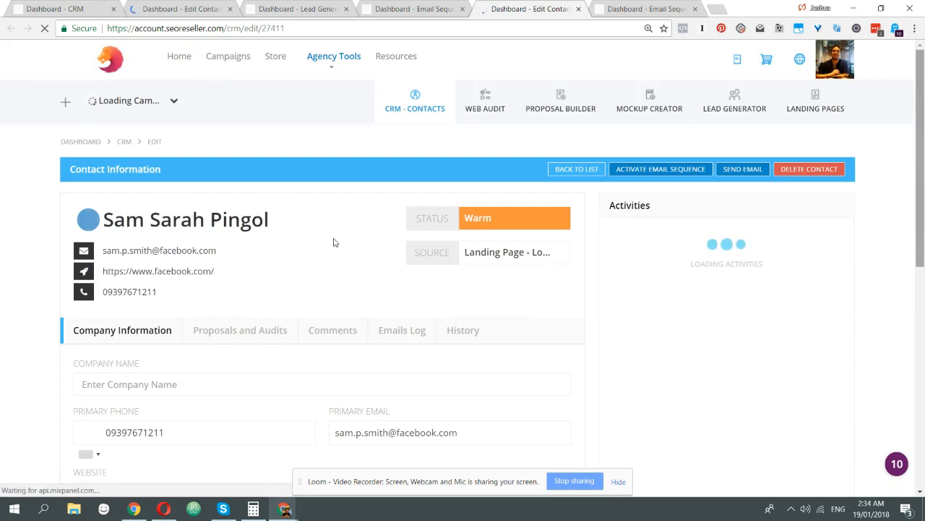
{"action": "scroll", "scroll_direction": "down", "scroll_amount": 3}
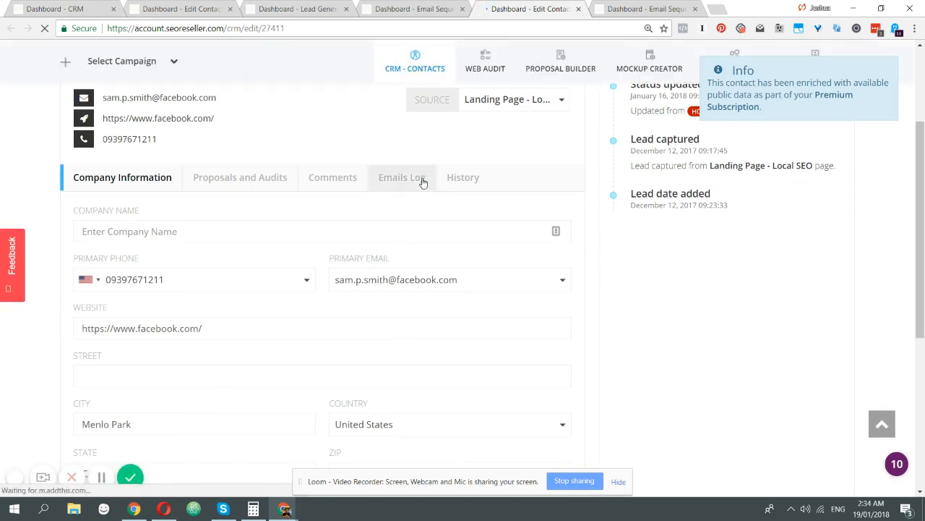
{"action": "left_click", "coordinate": [402, 176]}
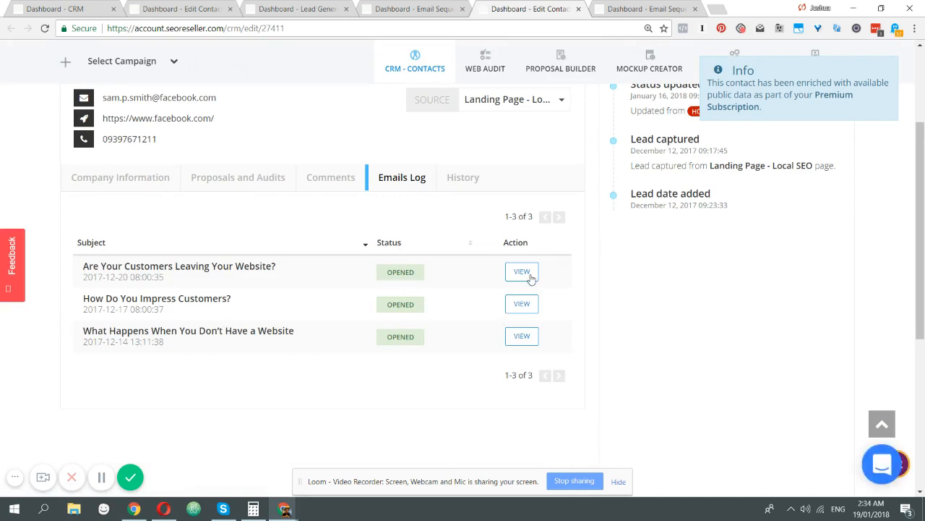
Preview the first sent email's details and return to the log.
{"action": "left_click", "coordinate": [521, 272]}
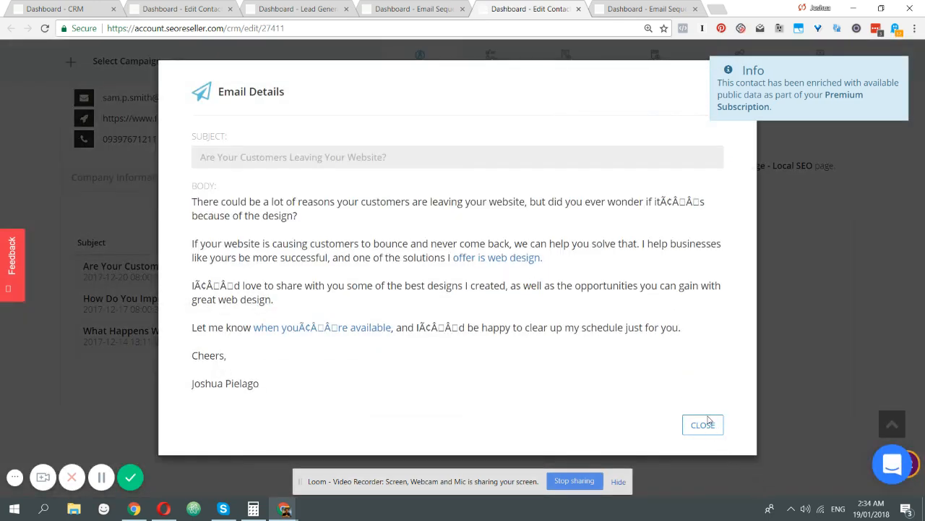
{"action": "left_click", "coordinate": [702, 425]}
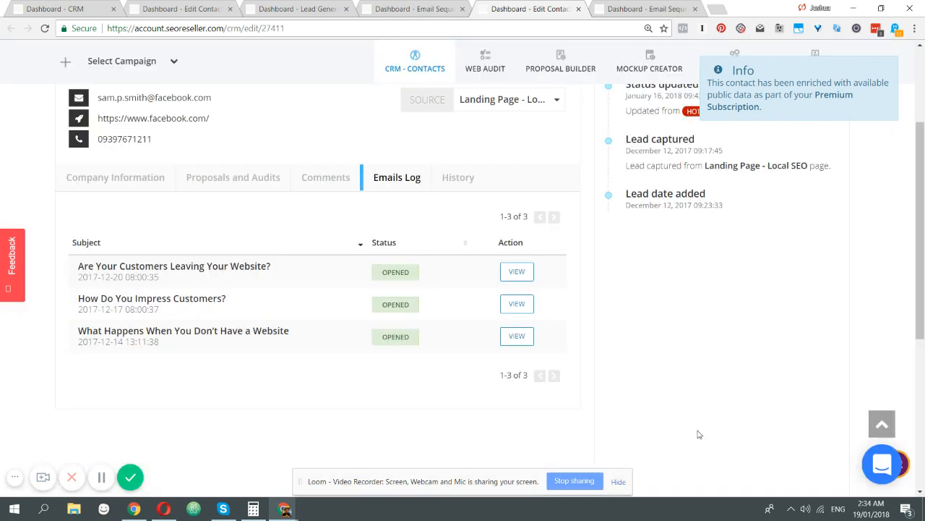
{"action": "mouse_move", "coordinate": [494, 180]}
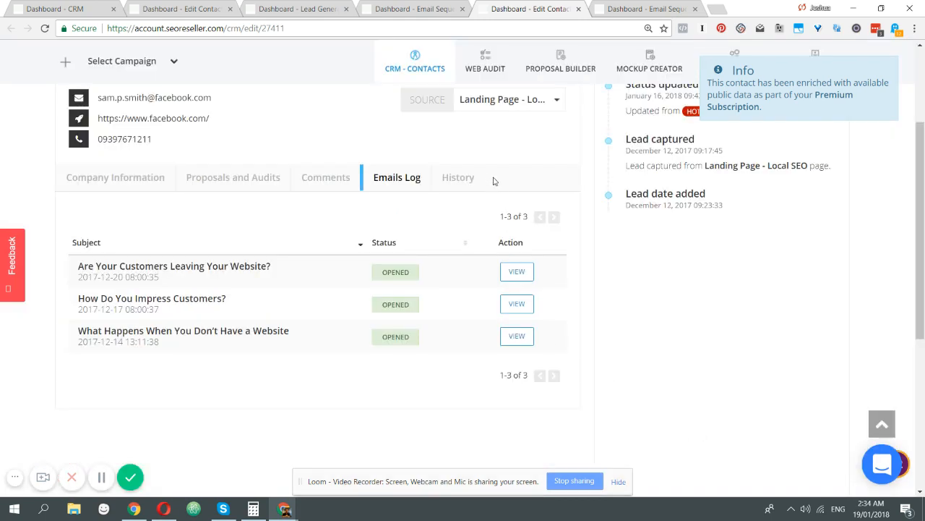
Expand the Website Design sequence in History (Dec 14–20, 2017, three emails opened), then return to contacts.
{"action": "left_click", "coordinate": [456, 176]}
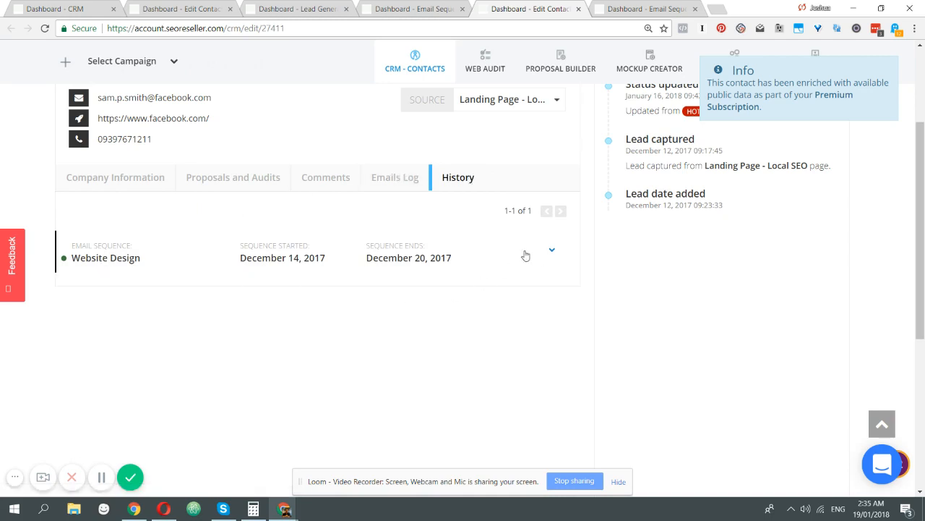
{"action": "left_click", "coordinate": [552, 250]}
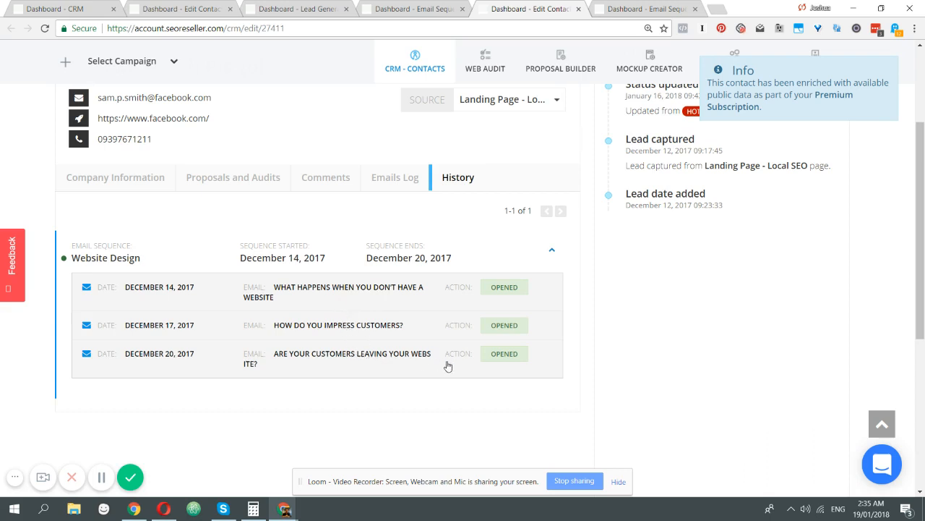
{"action": "mouse_move", "coordinate": [509, 339]}
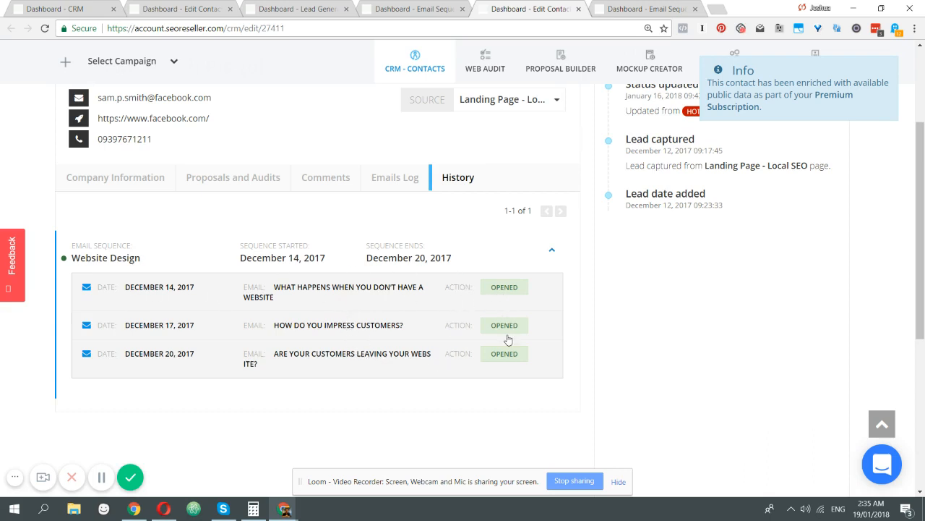
{"action": "scroll", "scroll_direction": "down", "scroll_amount": 3}
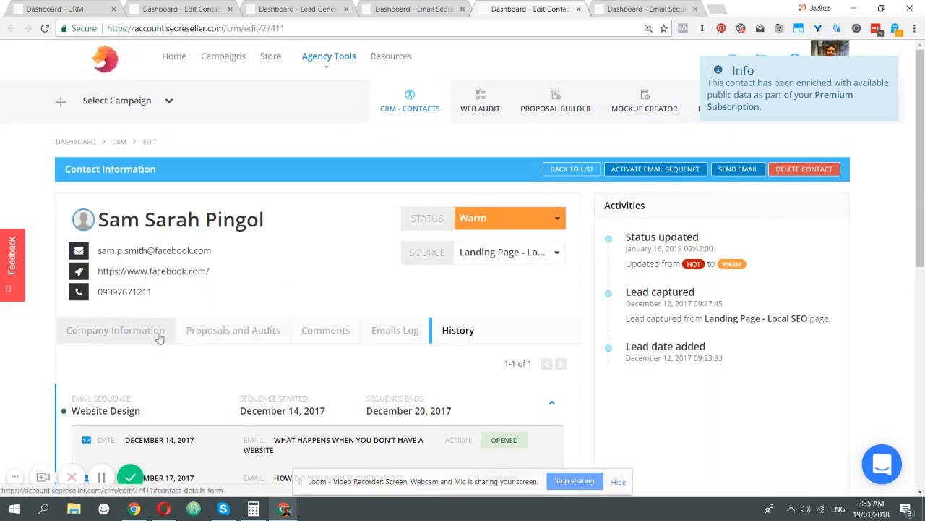
{"action": "mouse_move", "coordinate": [624, 6]}
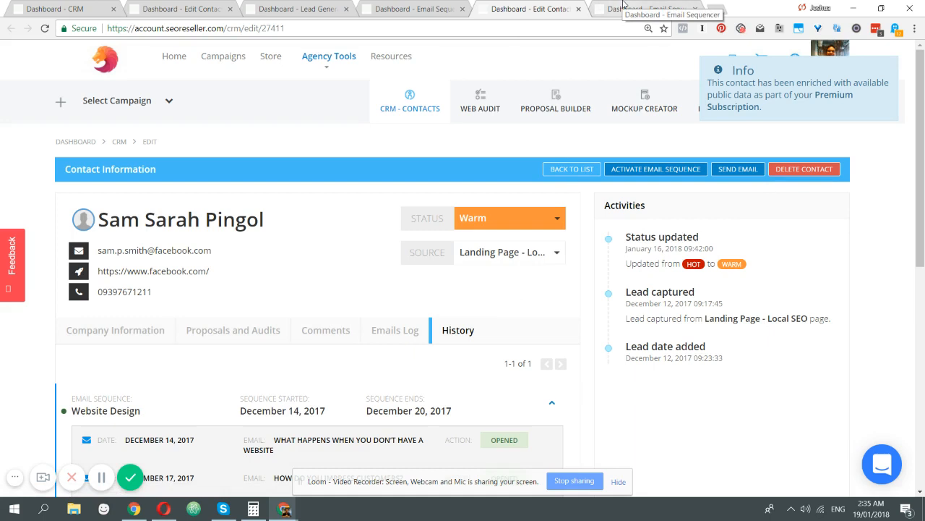
{"action": "scroll", "scroll_direction": "down", "scroll_amount": 3}
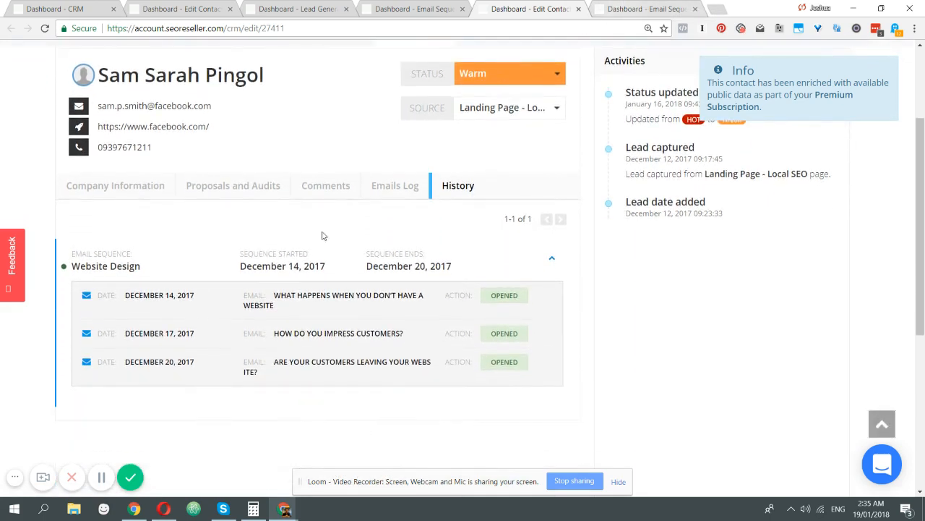
{"action": "left_click", "coordinate": [115, 185]}
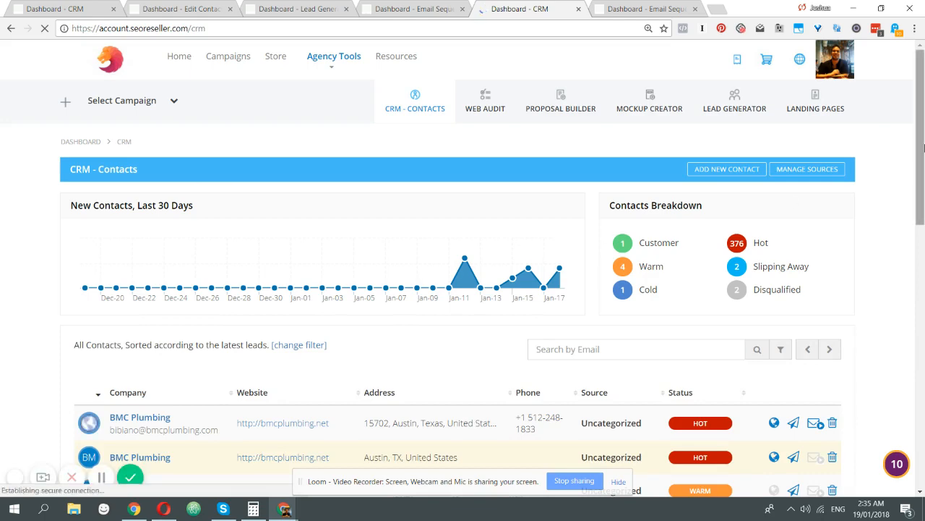
{"action": "scroll", "scroll_direction": "down", "scroll_amount": 3}
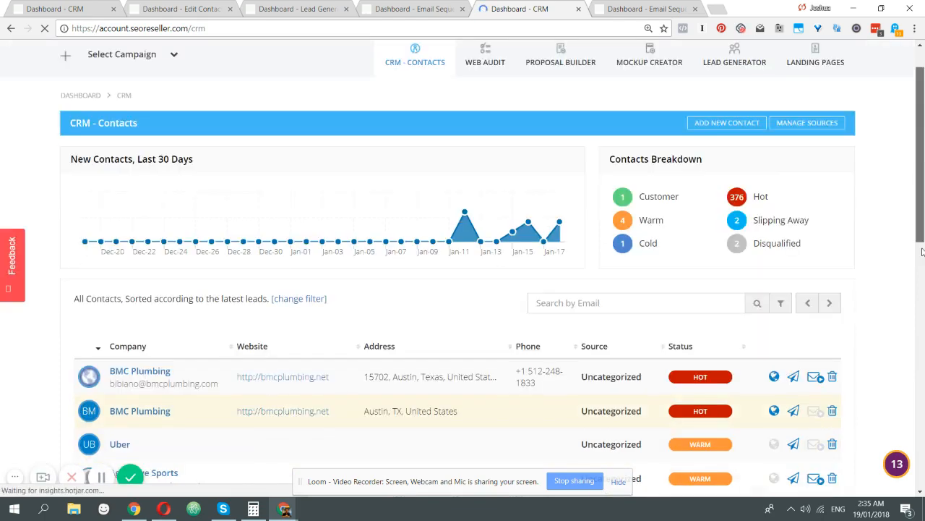
{"action": "scroll", "scroll_direction": "down", "scroll_amount": 3}
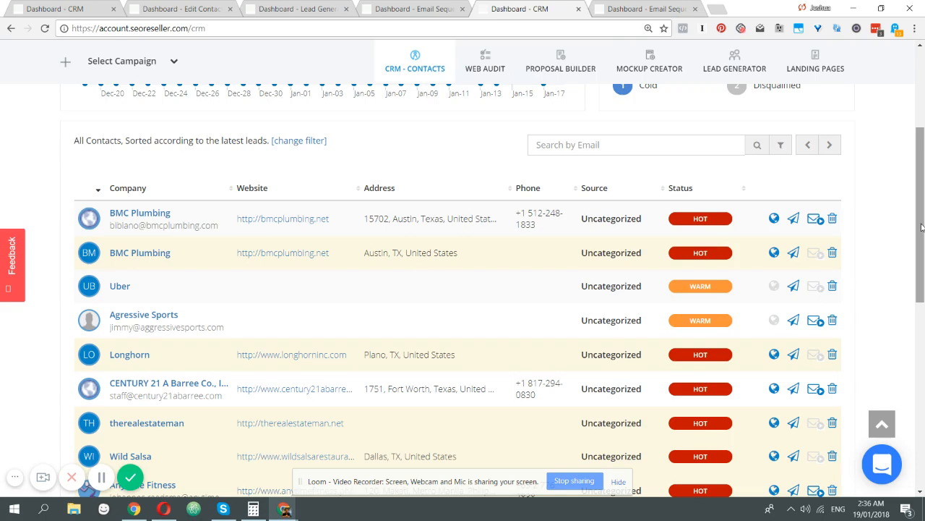
{"action": "scroll", "scroll_direction": "up", "scroll_amount": 3}
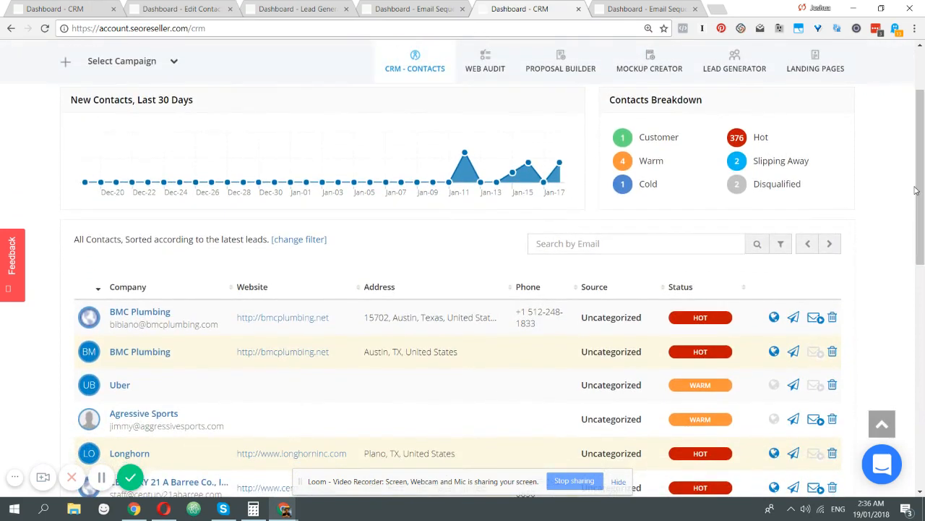
{"action": "scroll", "scroll_direction": "down", "scroll_amount": 3}
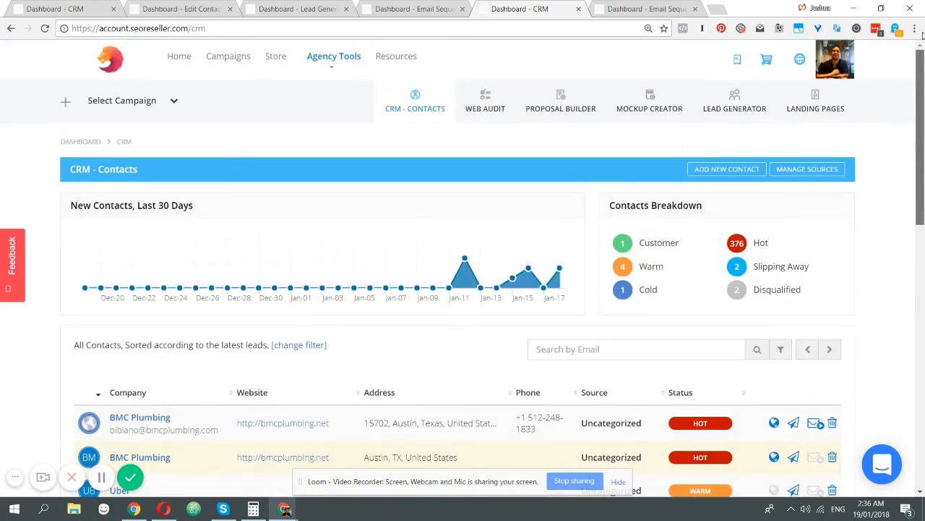
{"action": "mouse_move", "coordinate": [888, 177]}
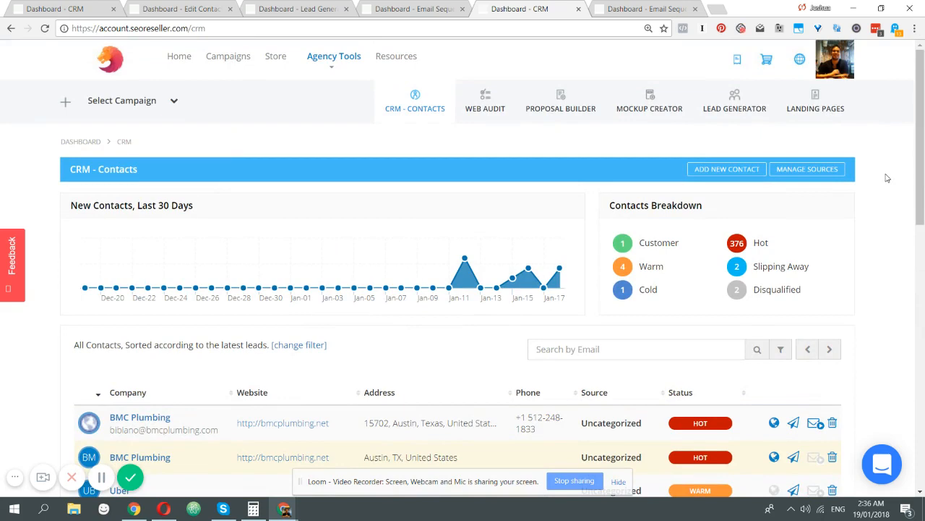
{"action": "scroll", "scroll_direction": "down", "scroll_amount": 3}
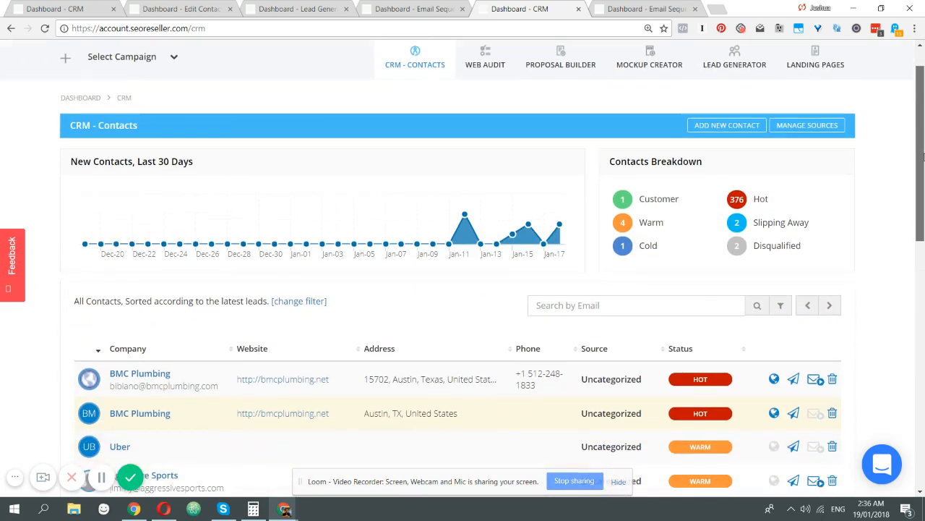
{"action": "scroll", "scroll_direction": "down", "scroll_amount": 3}
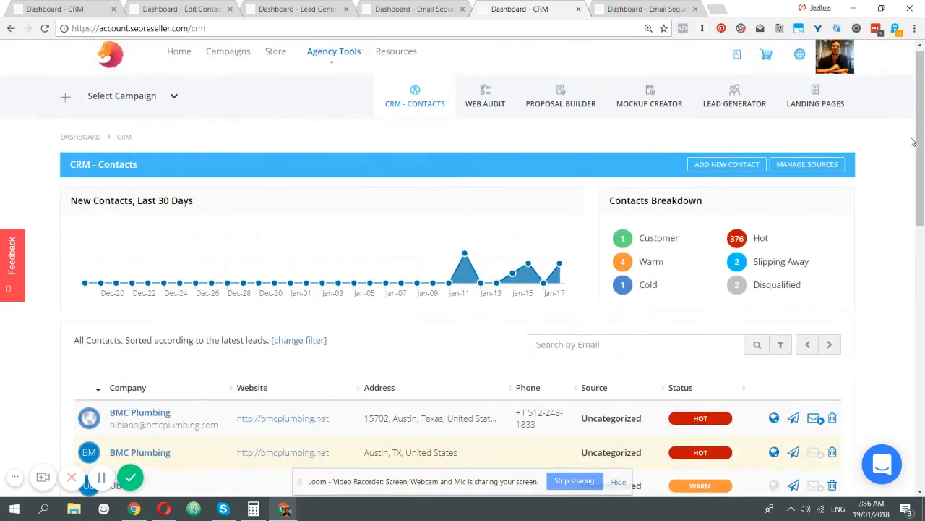
{"action": "mouse_move", "coordinate": [921, 137]}
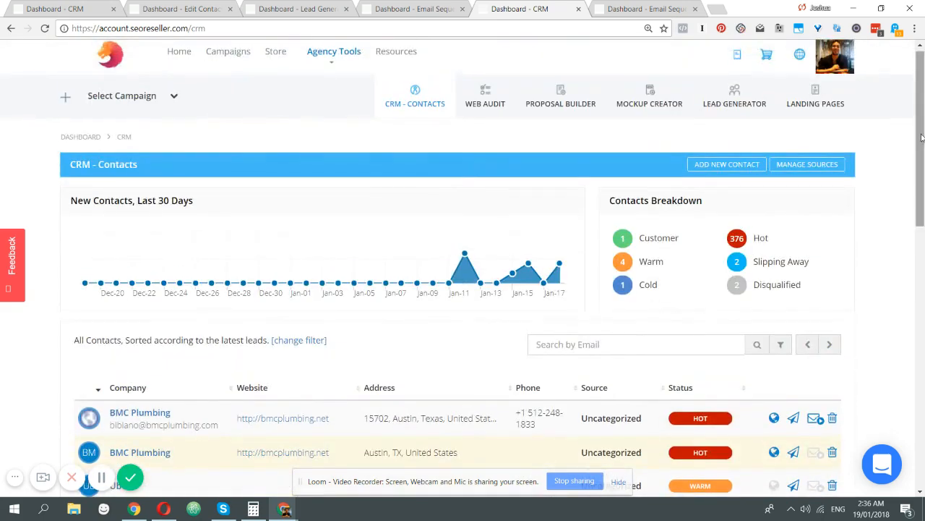
{"action": "scroll", "scroll_direction": "down", "scroll_amount": 3}
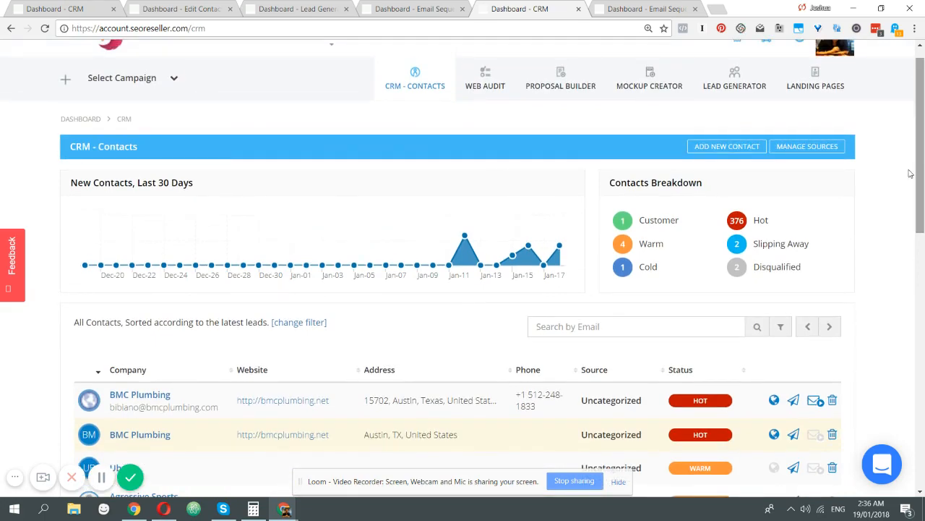